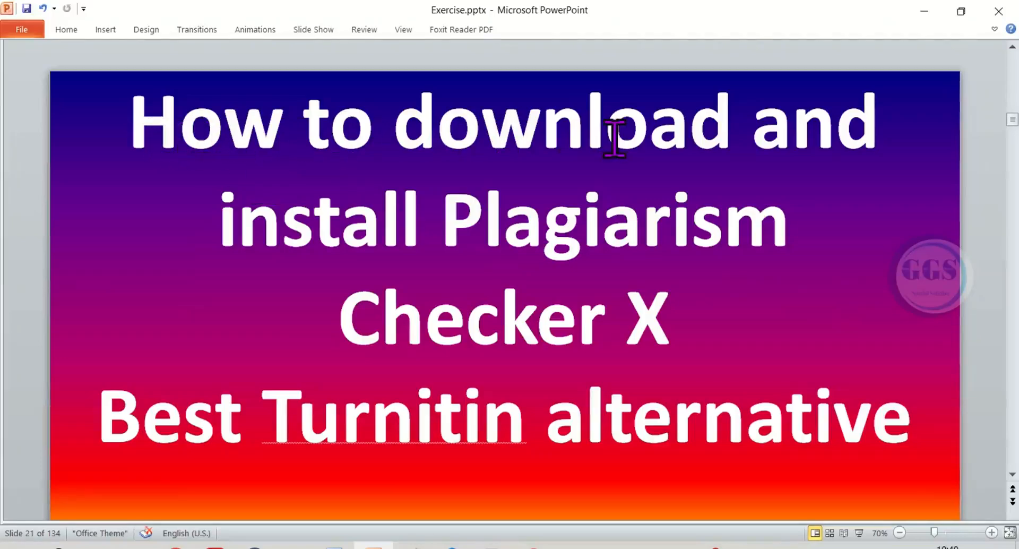
mouse_move(639, 254)
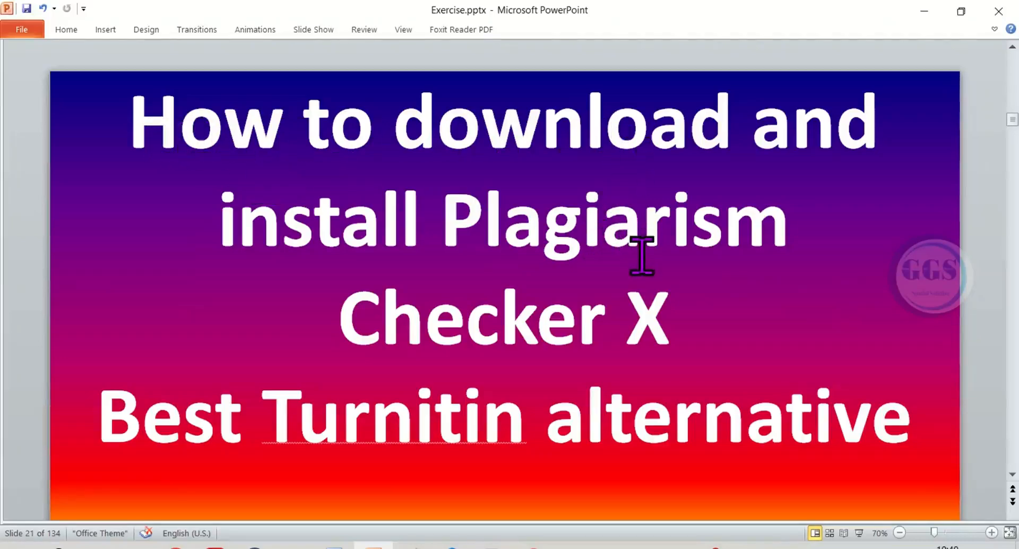
mouse_move(587, 397)
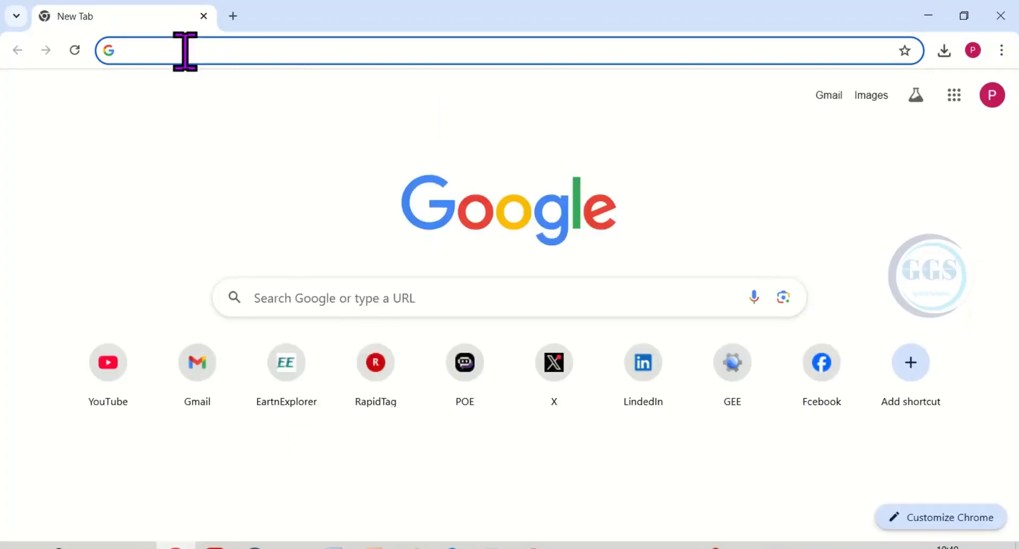
Search Google for 'plagiarism checker X' and scroll down to the plagiarismcheckerx.com result.
text(plagiarismchecke)
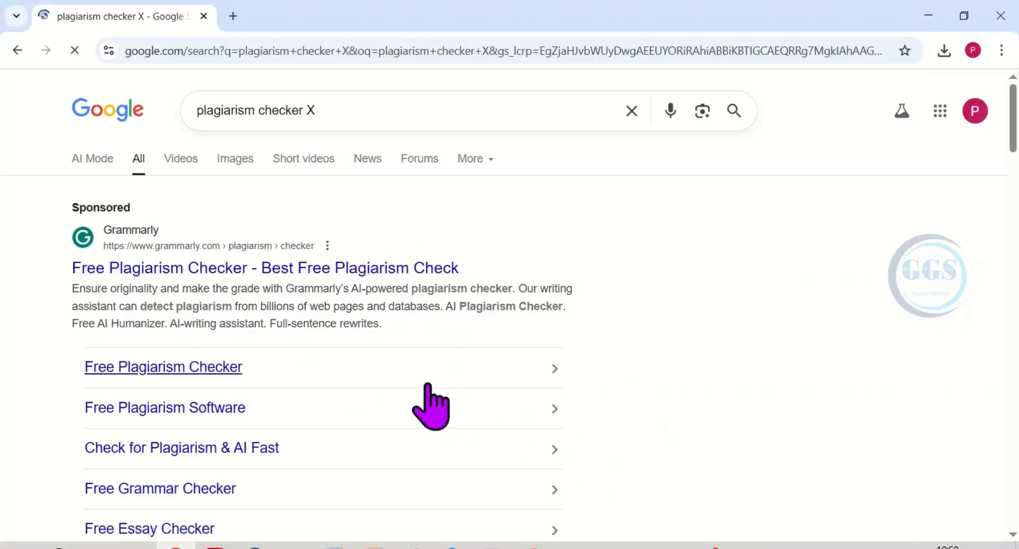
scroll(down, 3)
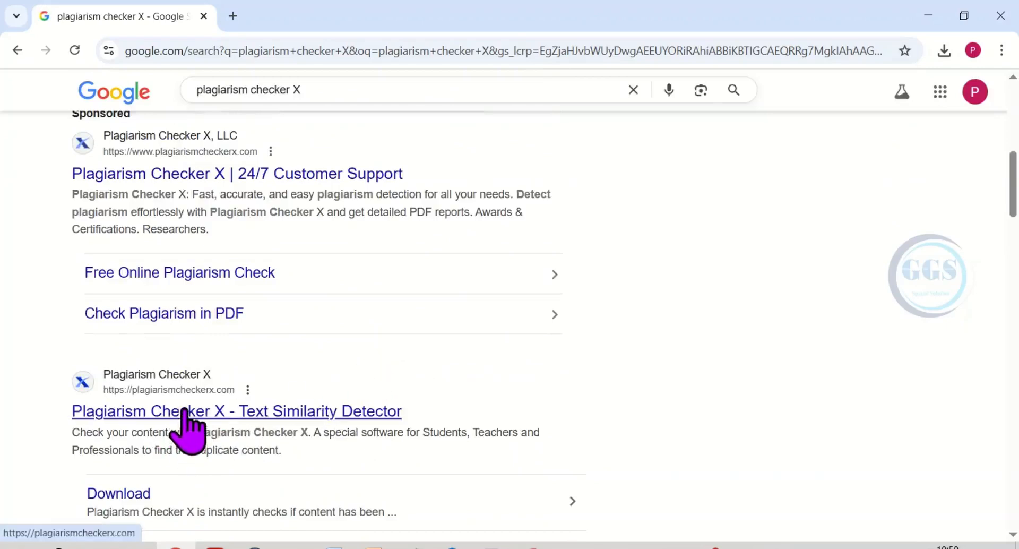
Open the 'Plagiarism Checker X - Text Similarity Detector' result and scroll its homepage slightly.
click(236, 411)
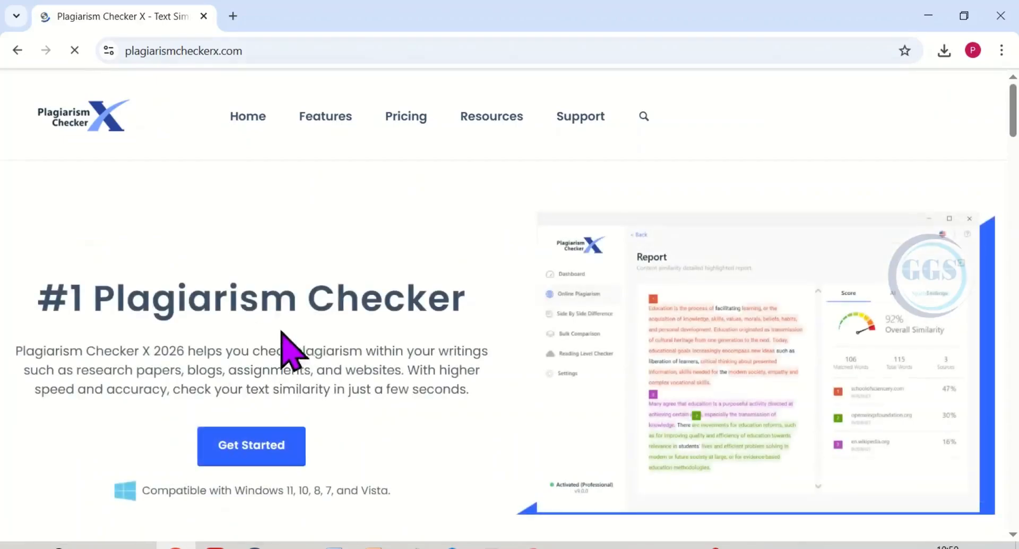
mouse_move(162, 351)
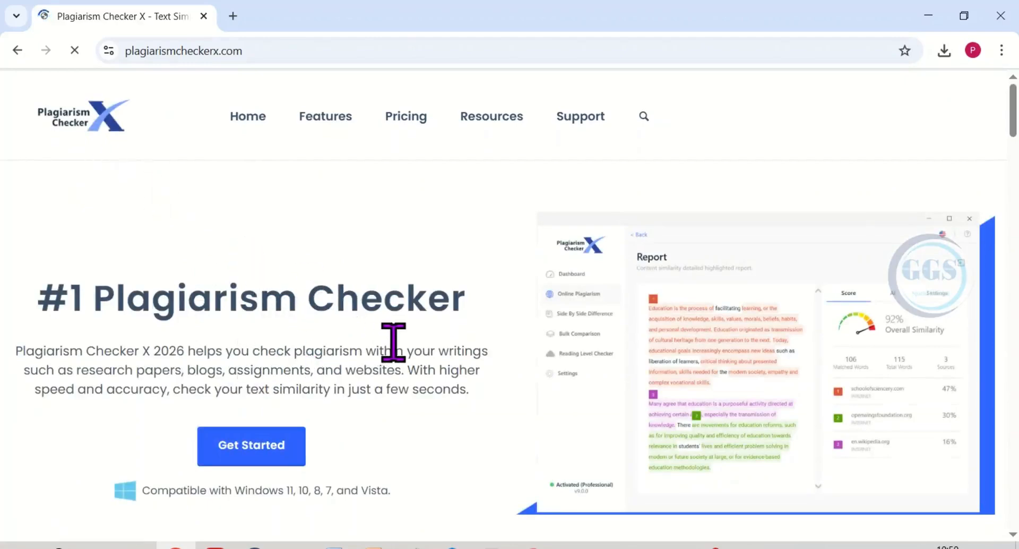
scroll(down, 3)
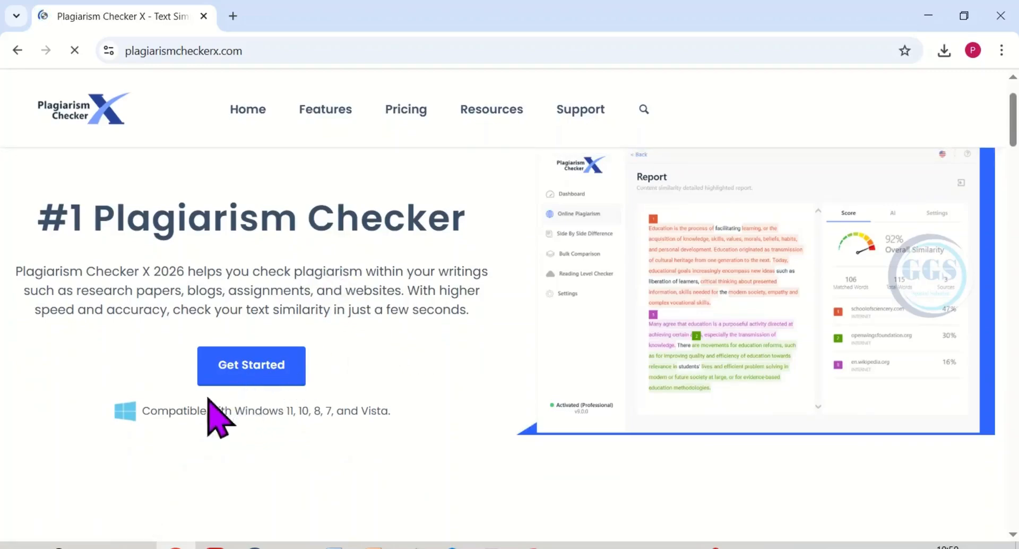
mouse_move(307, 441)
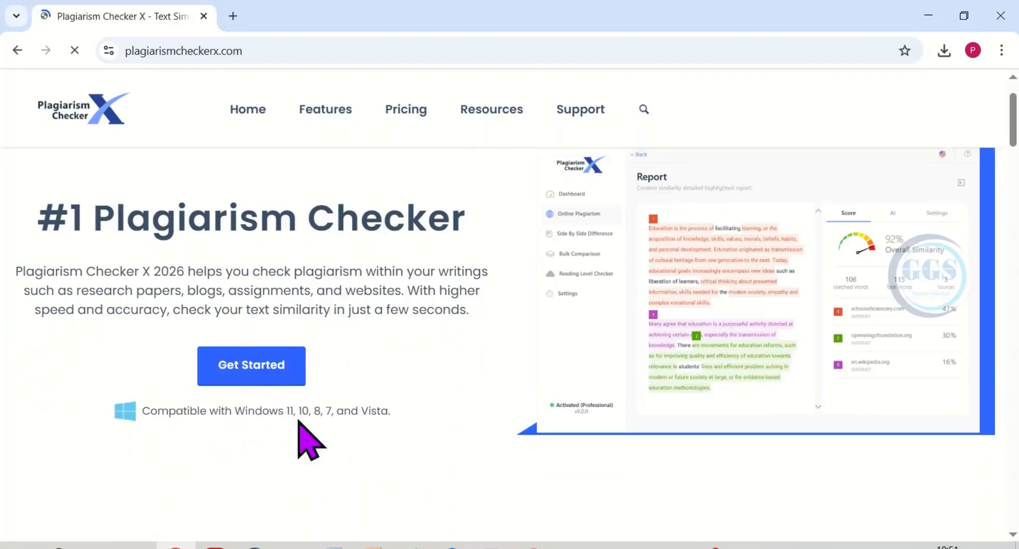
mouse_move(331, 448)
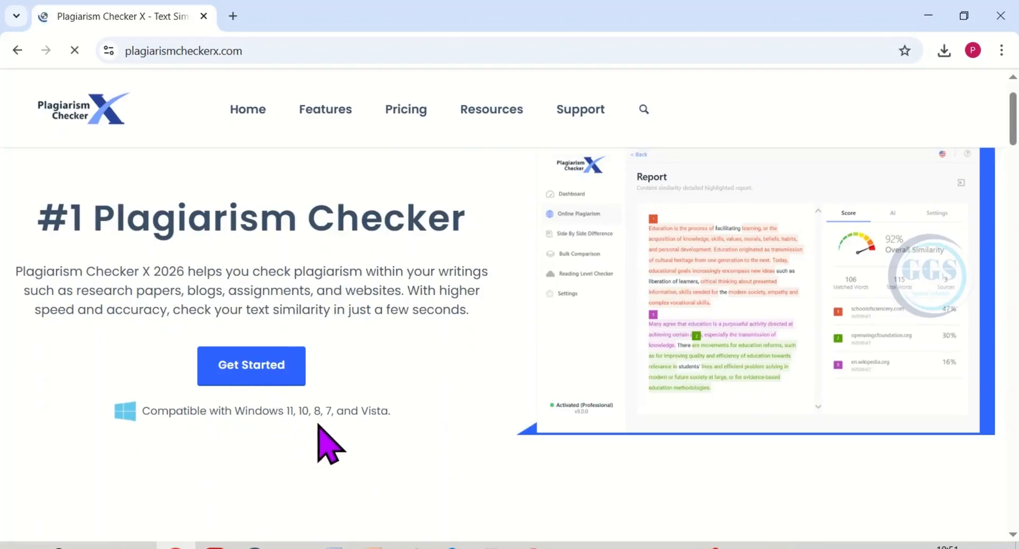
mouse_move(365, 442)
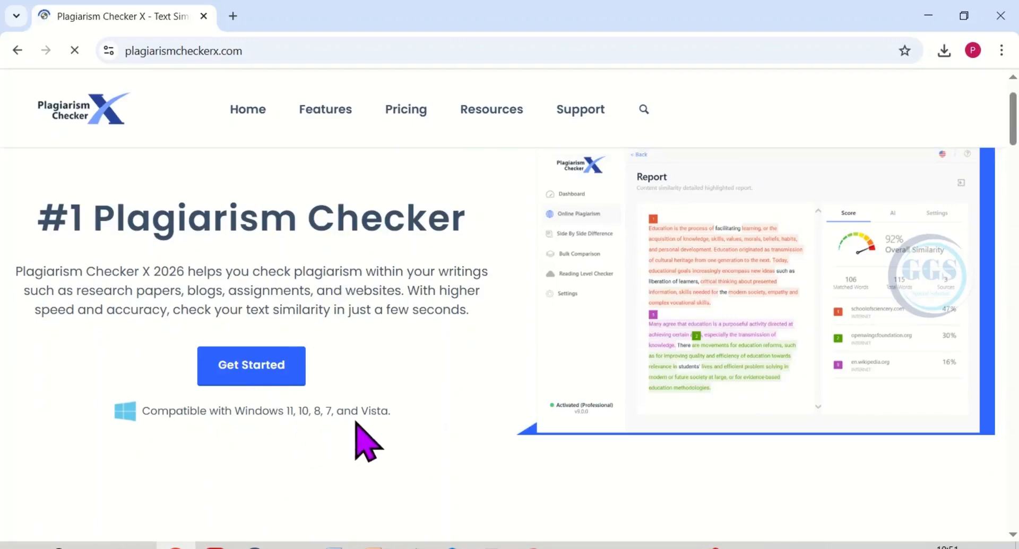
mouse_move(390, 393)
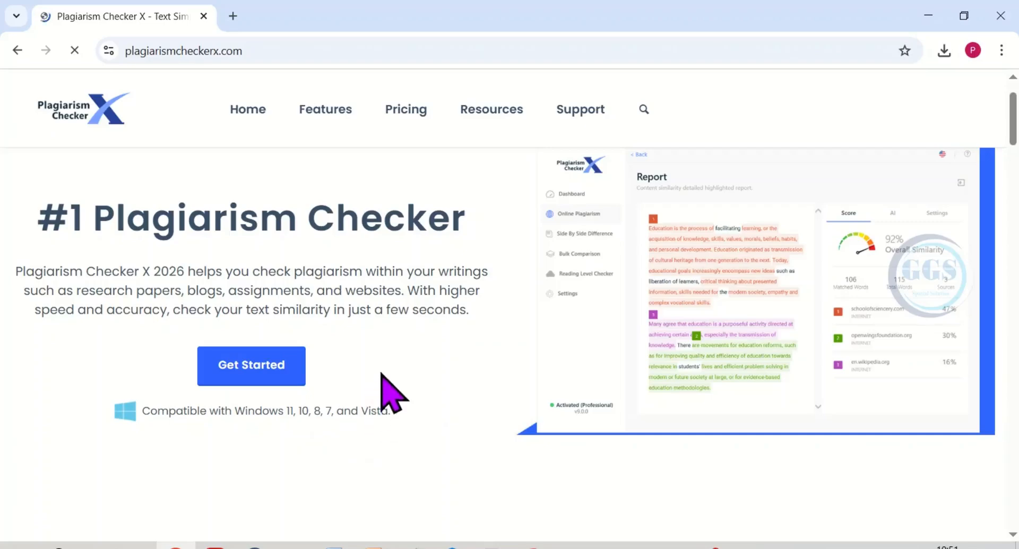
scroll(down, 3)
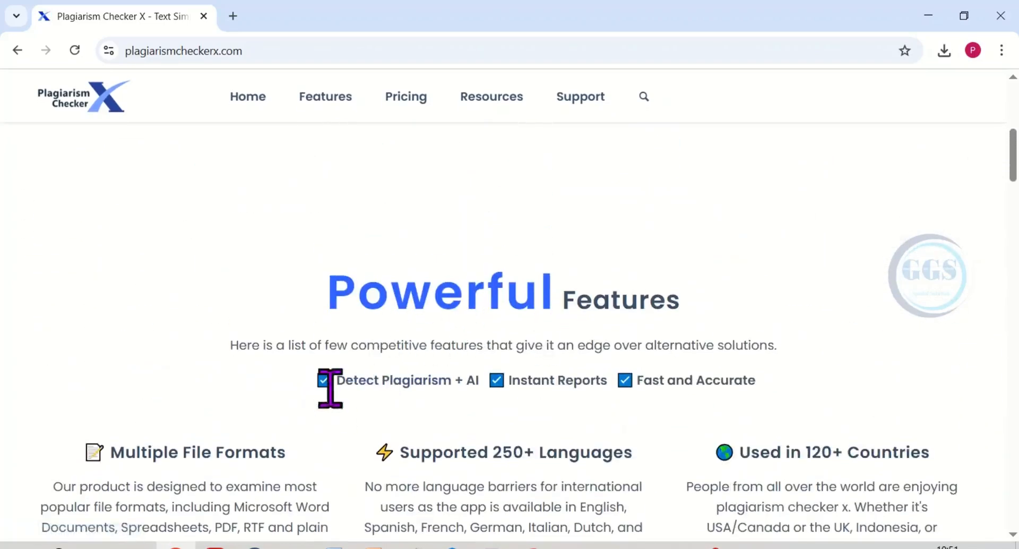
mouse_move(377, 384)
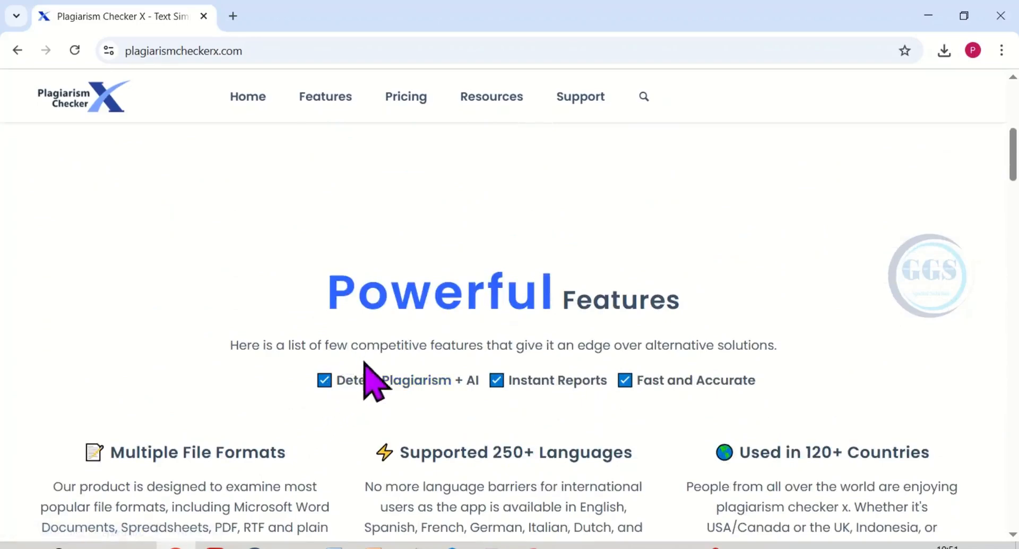
mouse_move(432, 416)
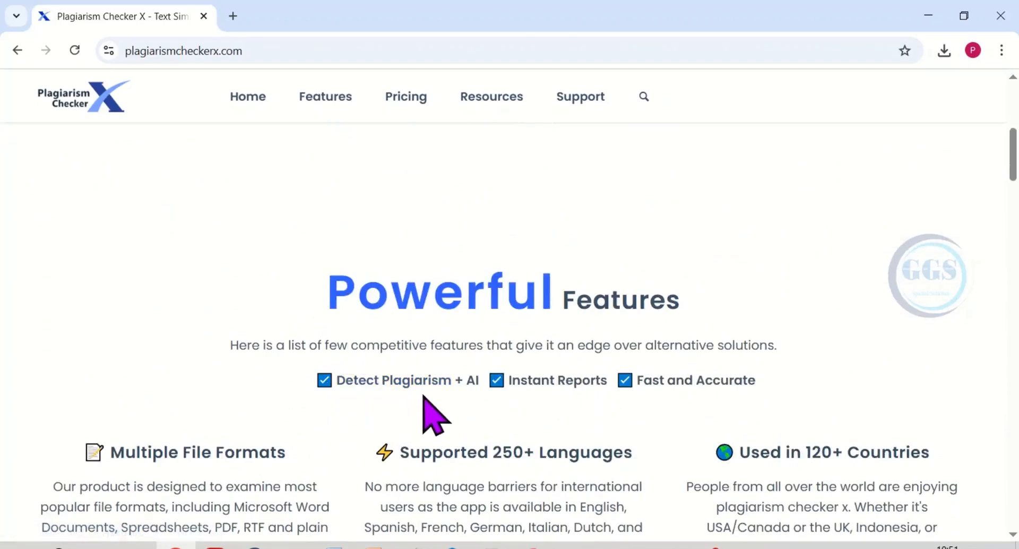
mouse_move(574, 416)
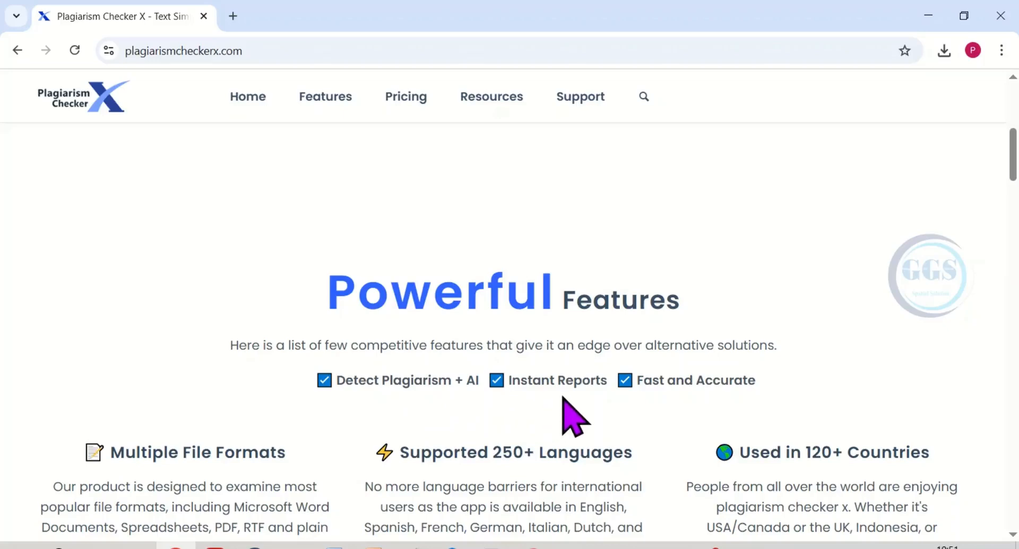
mouse_move(695, 413)
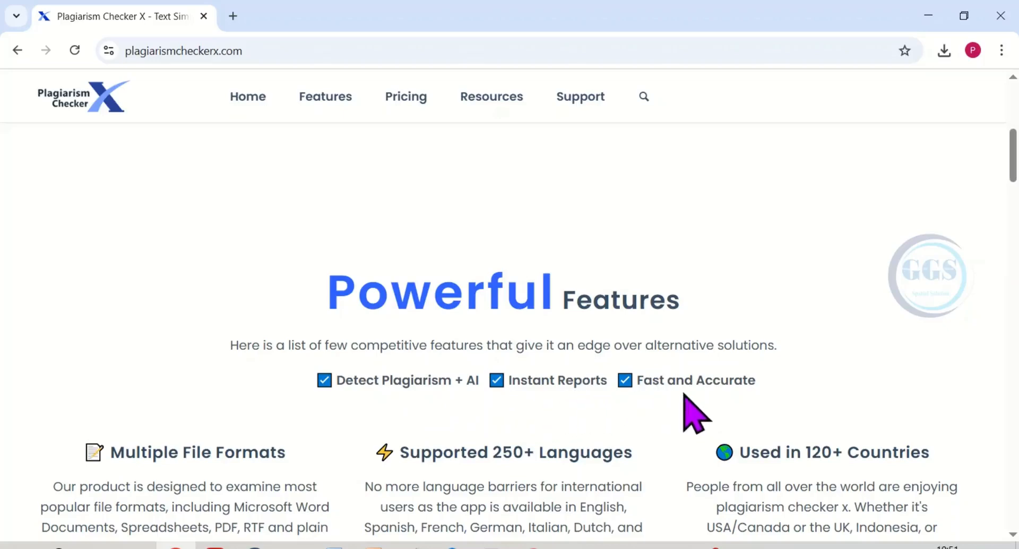
scroll(down, 3)
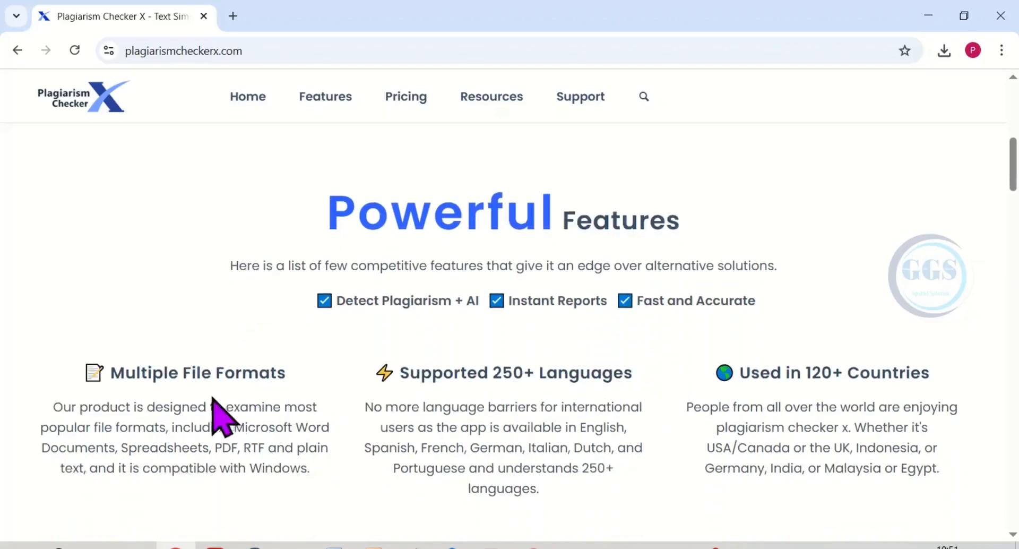
mouse_move(276, 407)
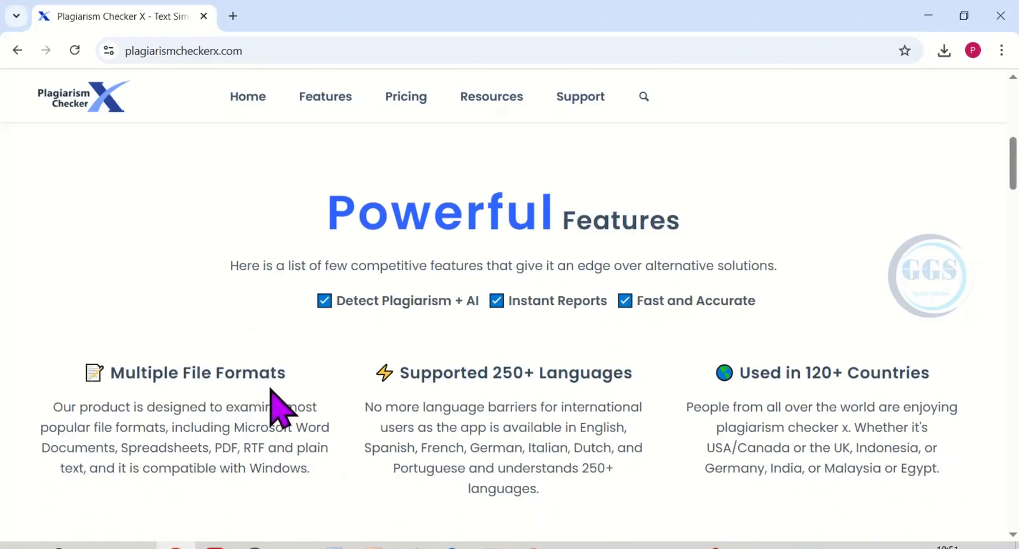
mouse_move(520, 410)
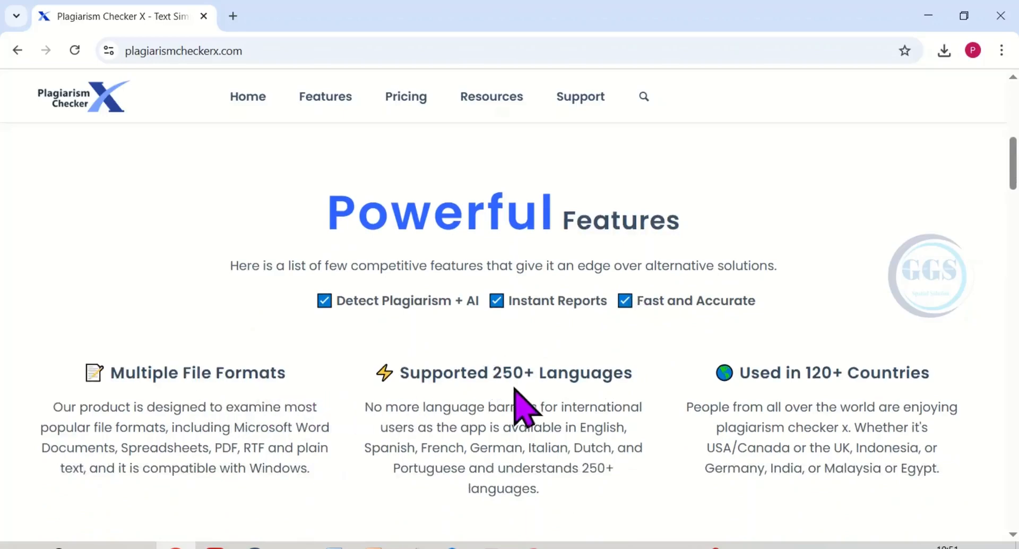
mouse_move(582, 409)
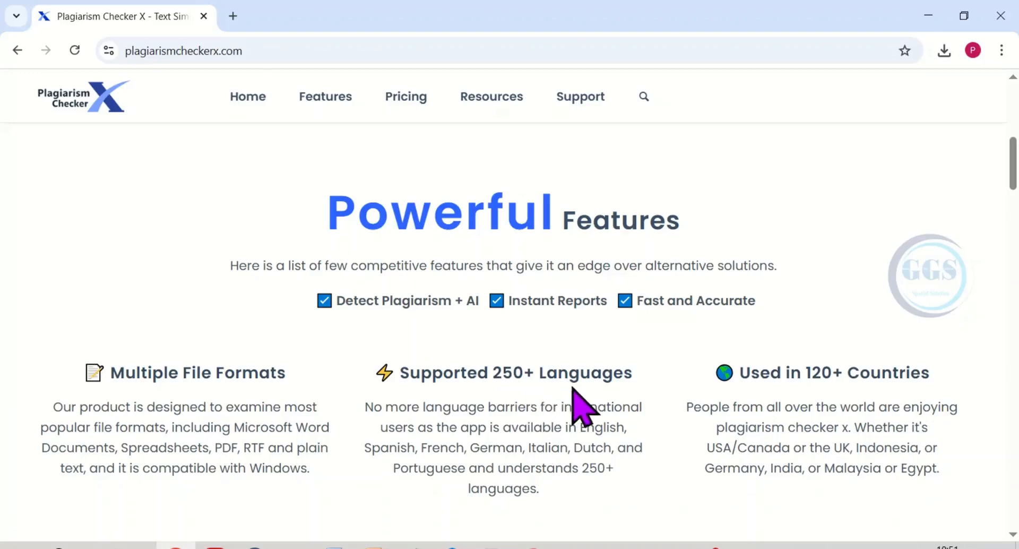
mouse_move(825, 404)
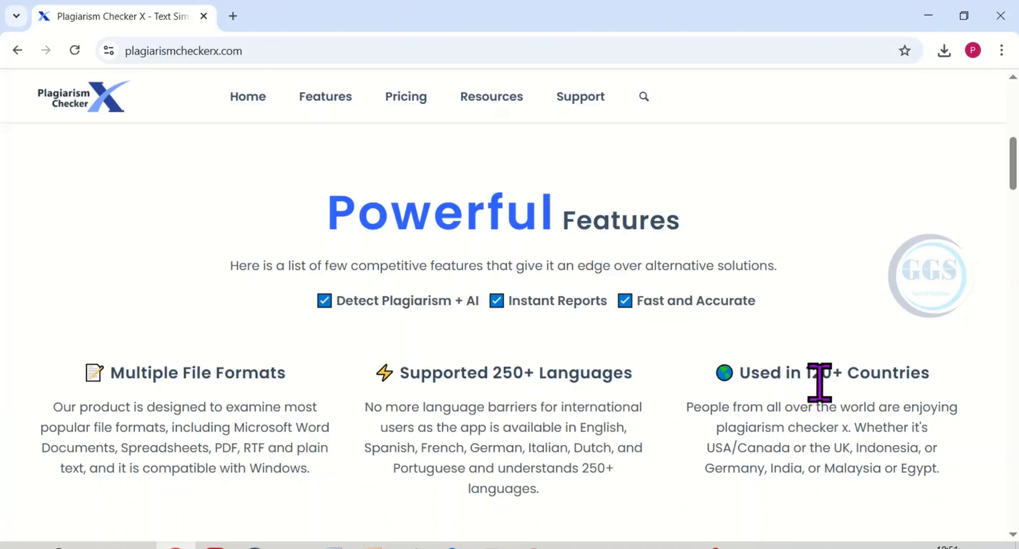
scroll(down, 3)
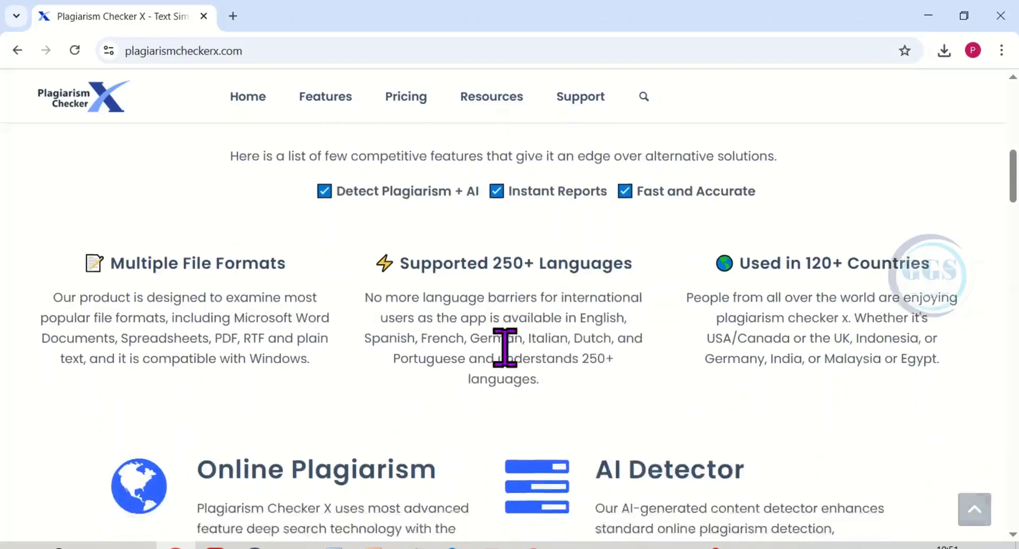
scroll(down, 3)
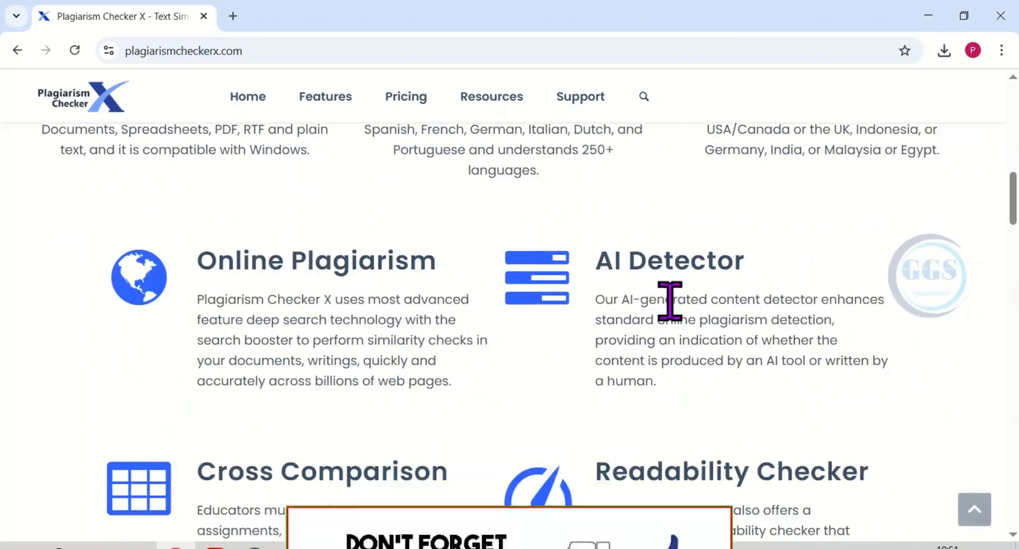
scroll(down, 3)
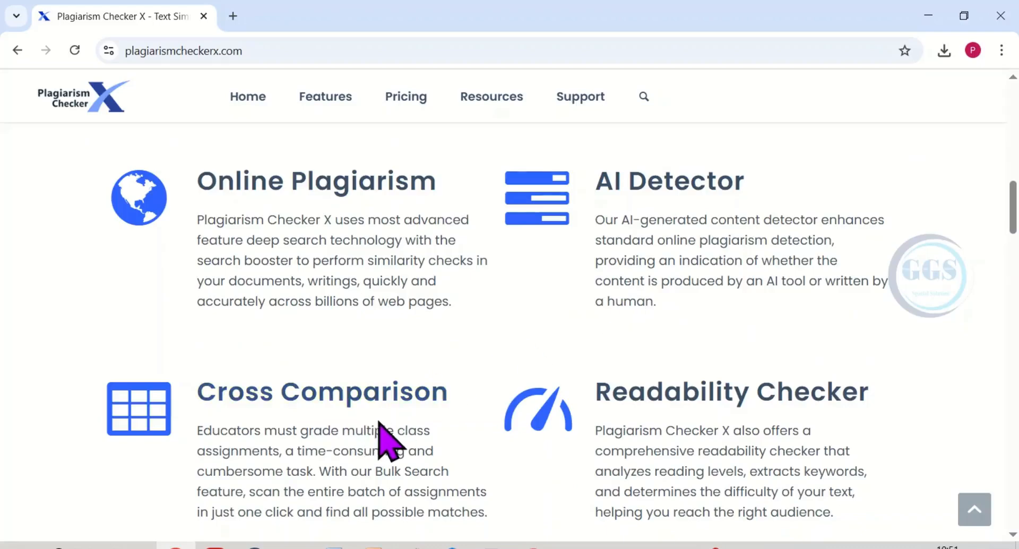
scroll(down, 3)
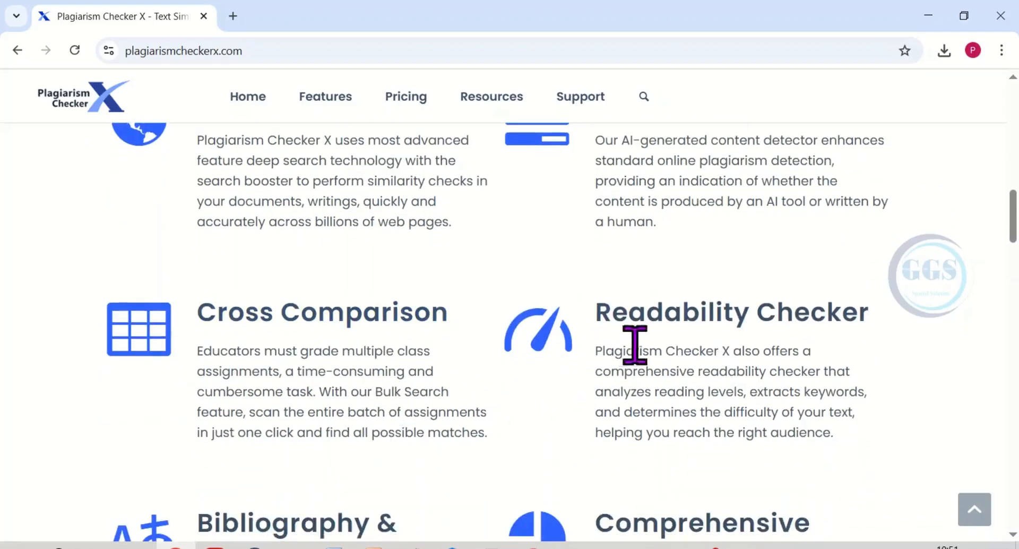
scroll(down, 3)
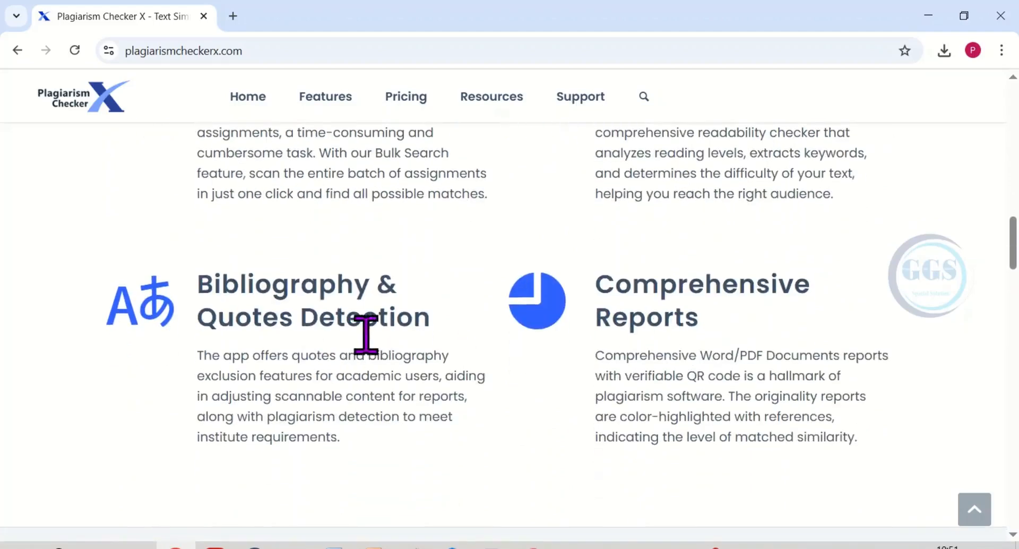
scroll(down, 3)
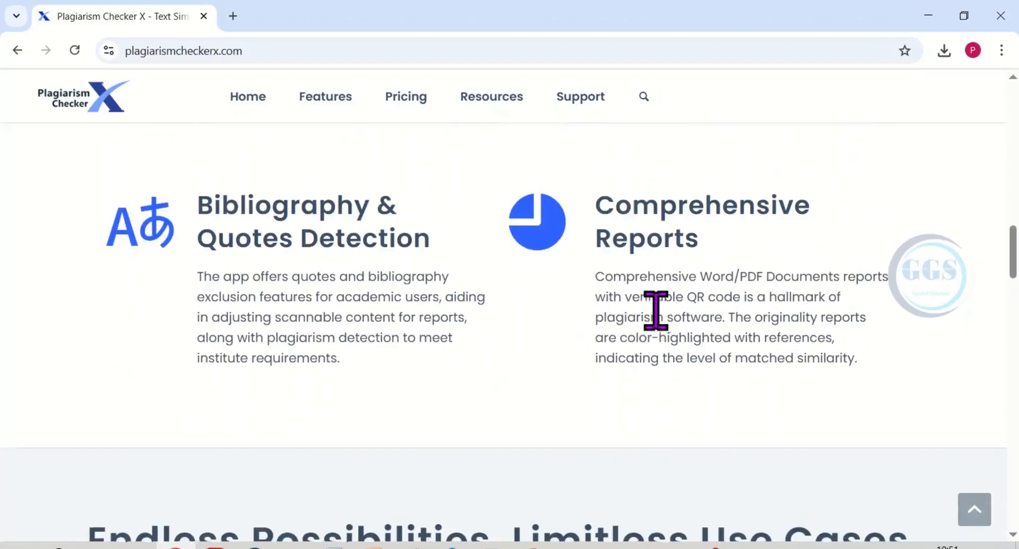
scroll(down, 3)
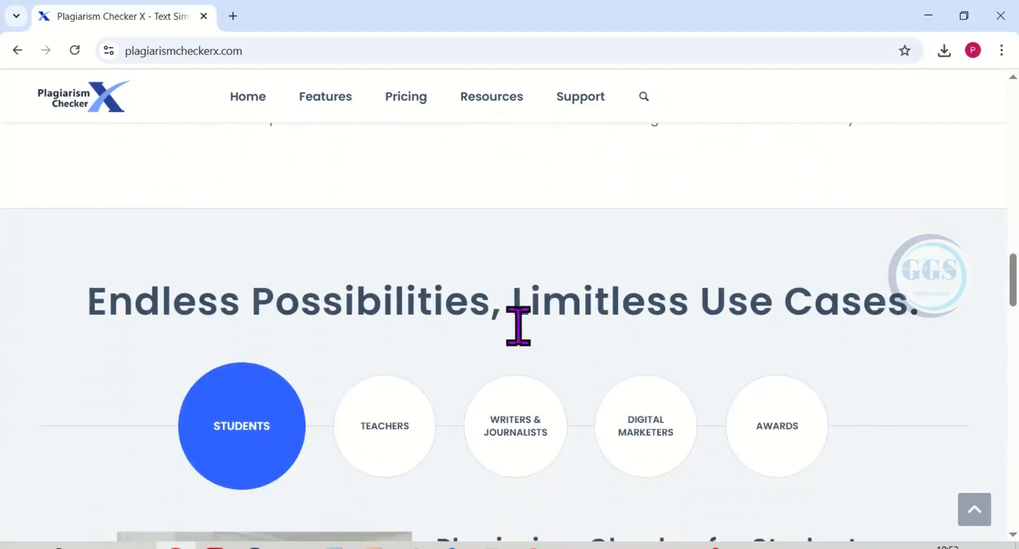
mouse_move(527, 325)
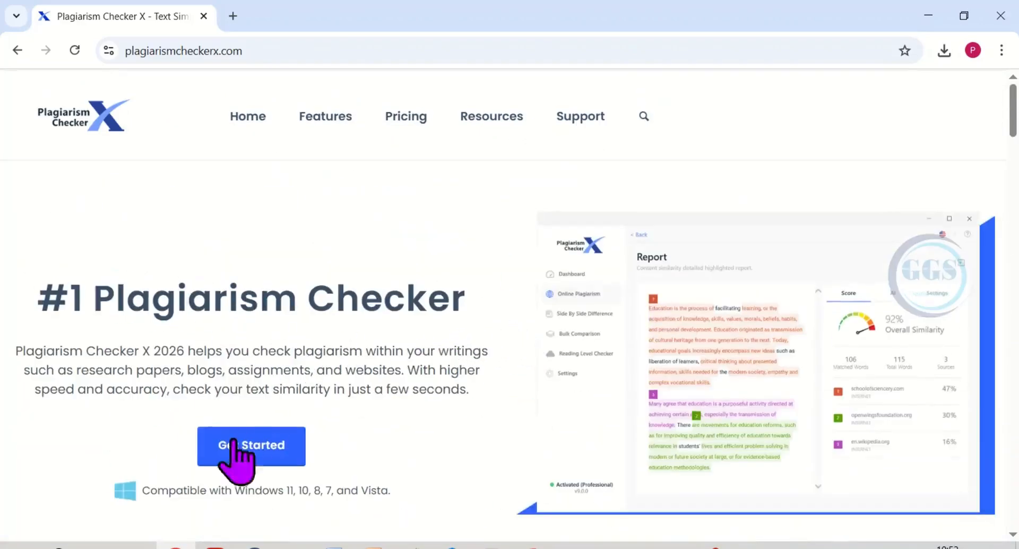
mouse_move(251, 461)
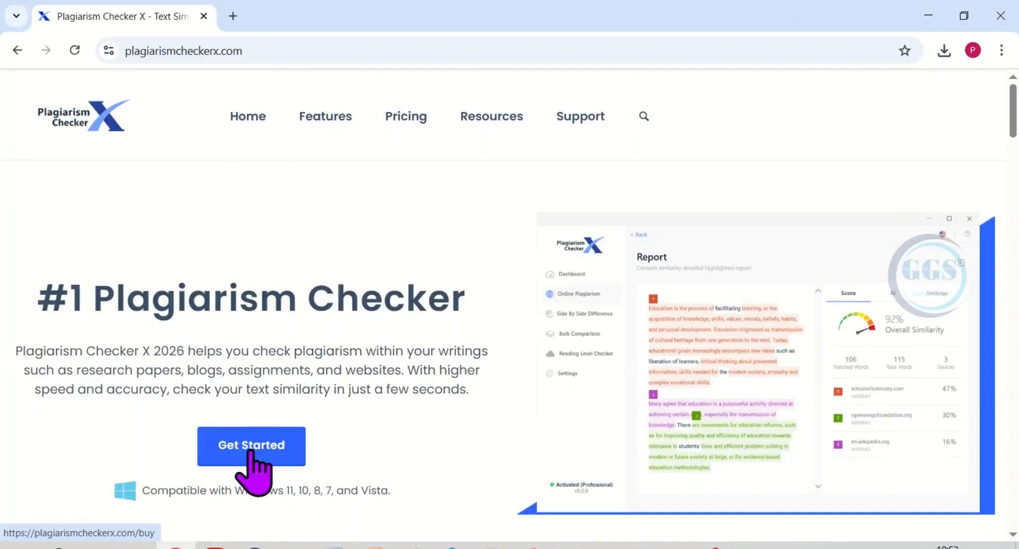
Follow the homepage's Get Started button to the buy page.
click(251, 445)
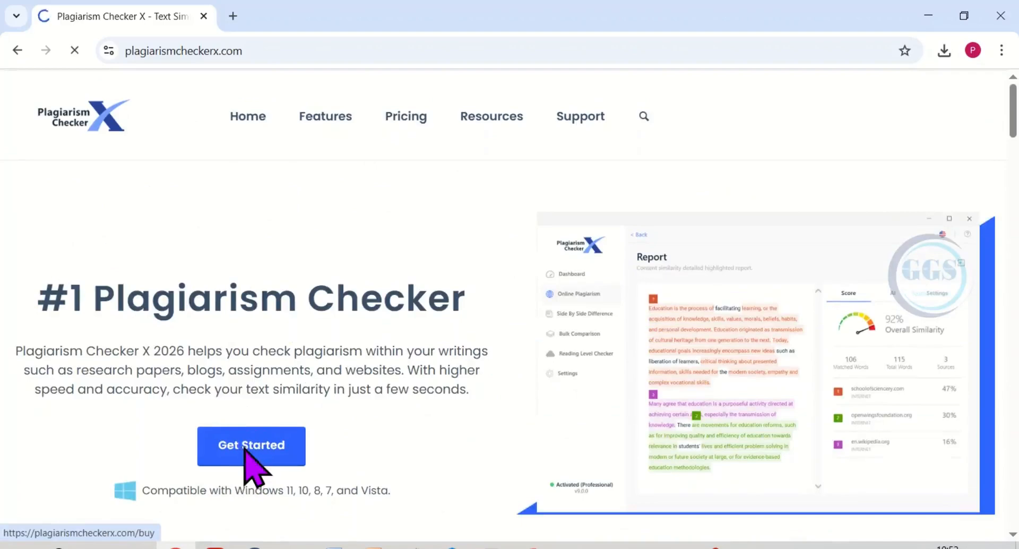
click(251, 445)
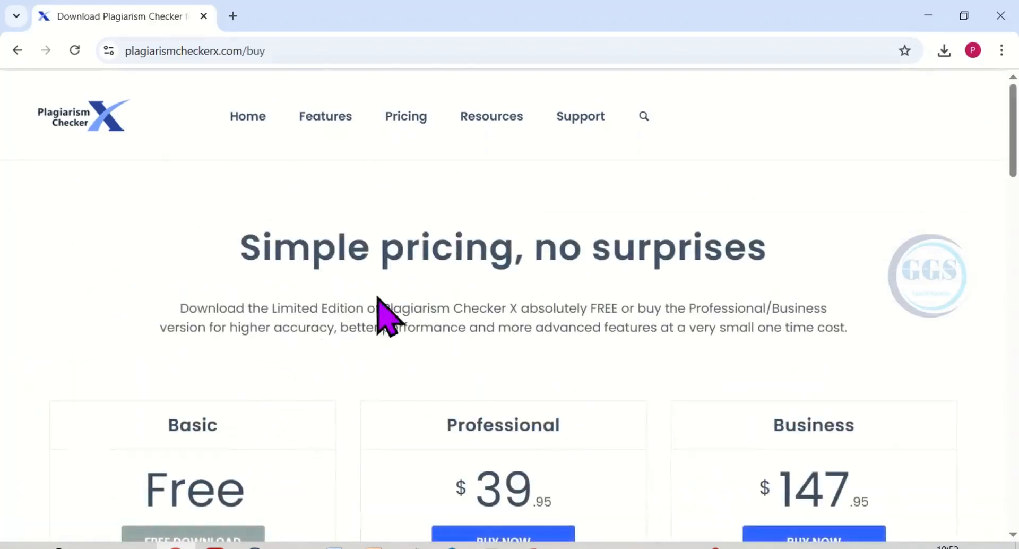
scroll(down, 3)
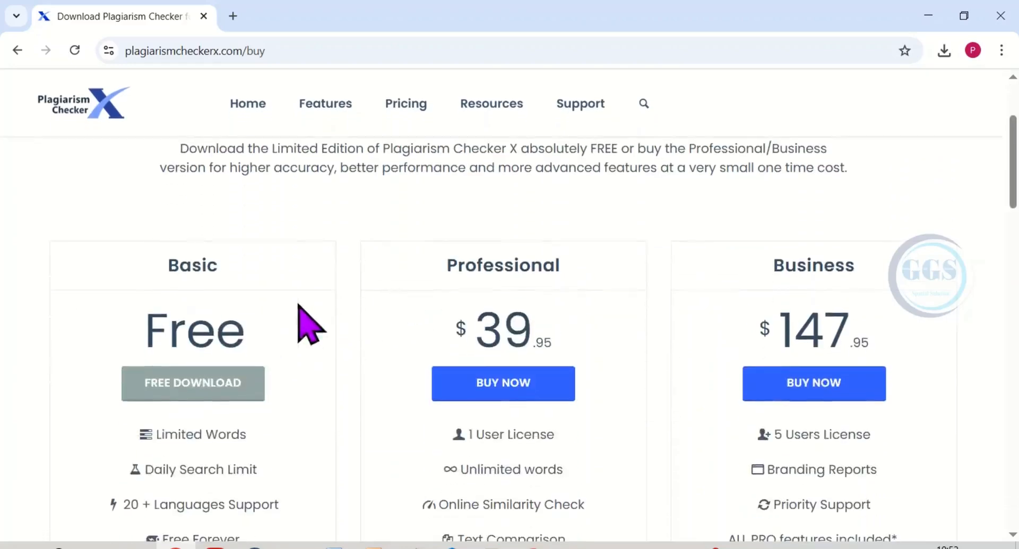
scroll(down, 3)
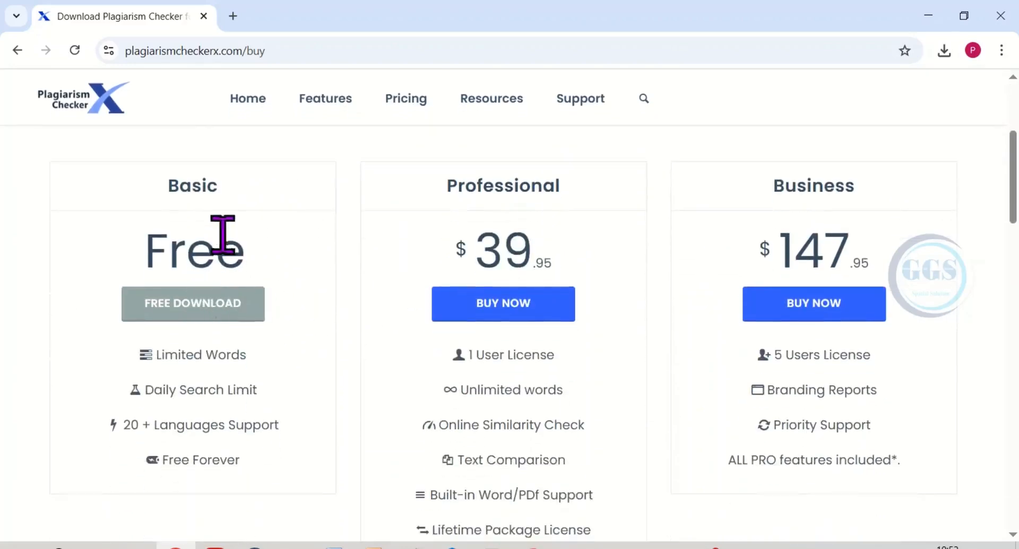
mouse_move(224, 295)
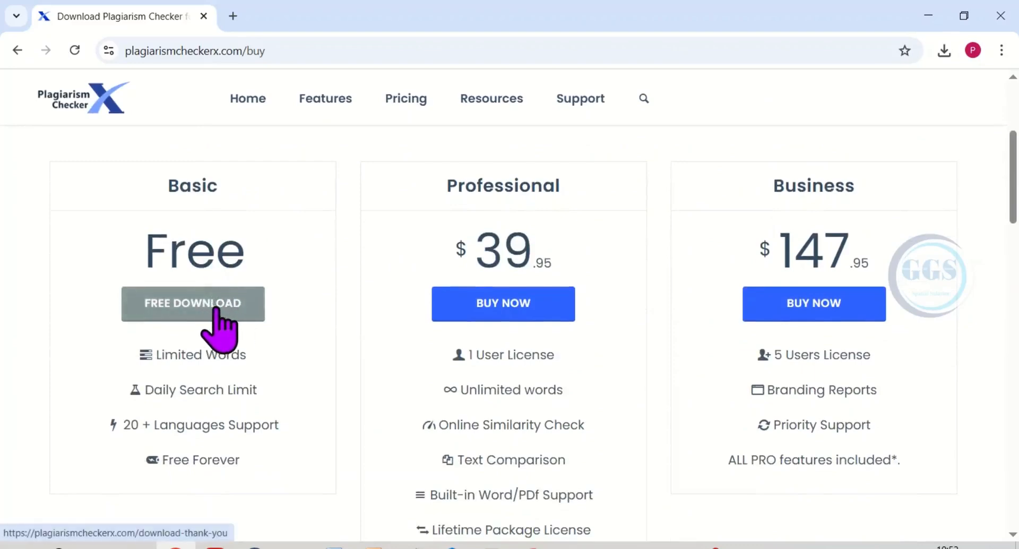
mouse_move(520, 234)
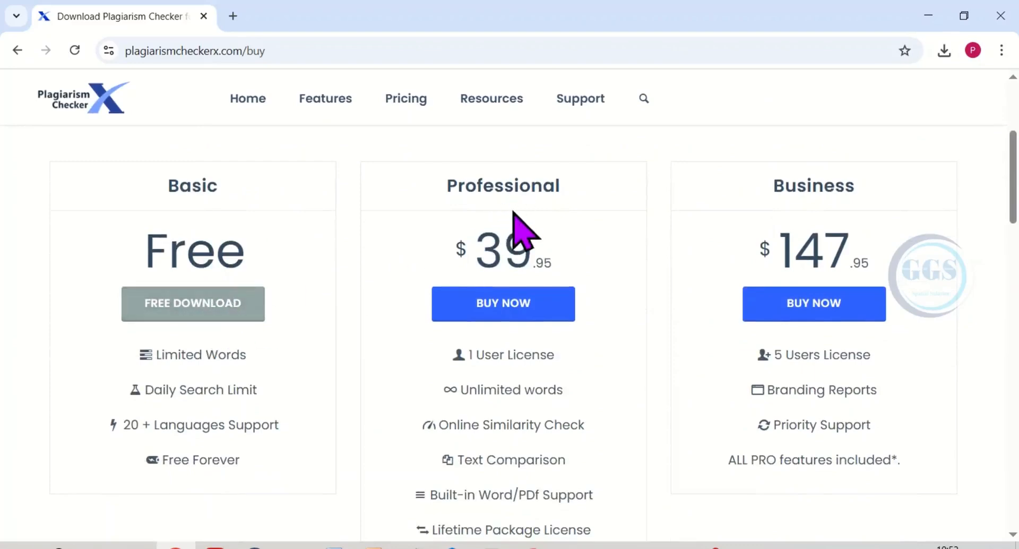
mouse_move(698, 266)
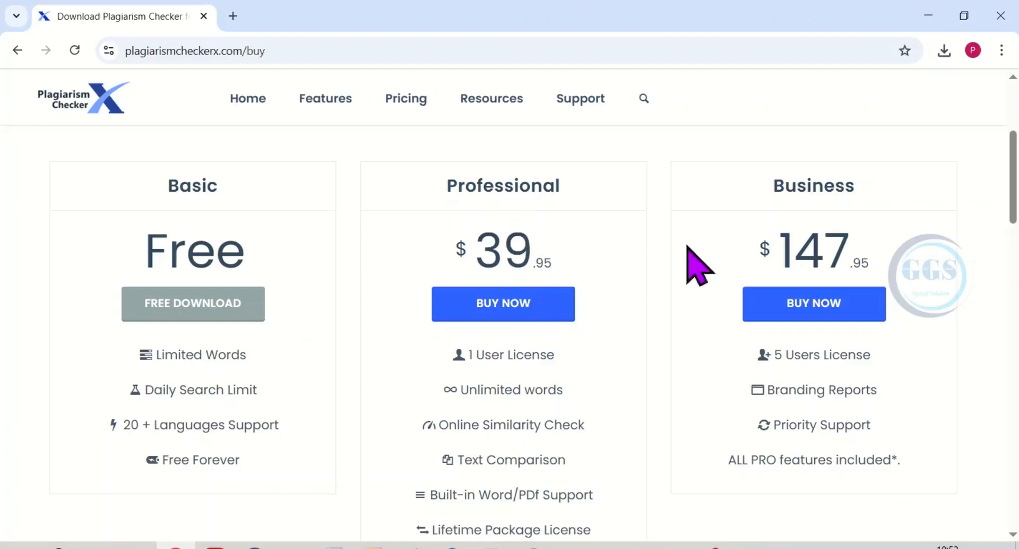
mouse_move(728, 351)
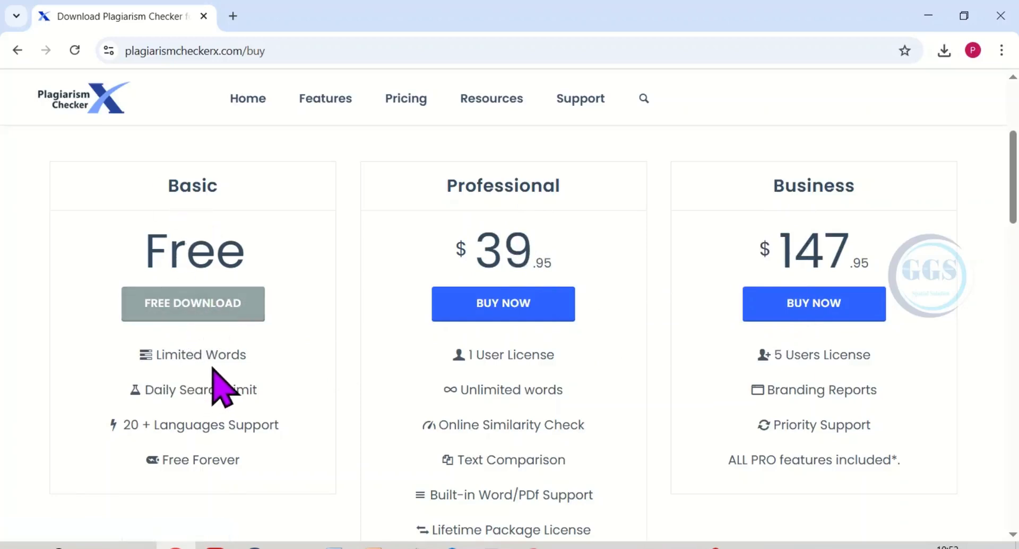
mouse_move(241, 429)
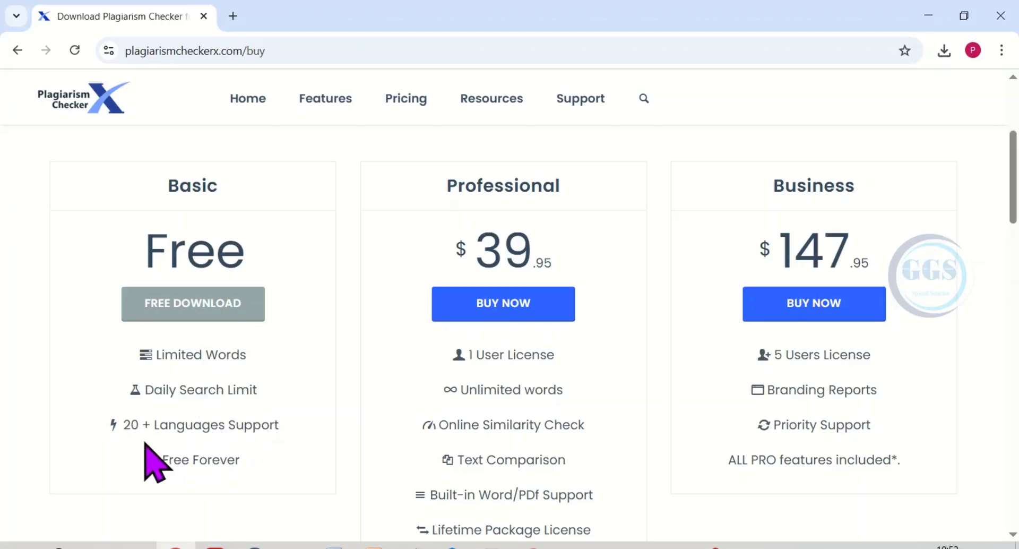
mouse_move(243, 465)
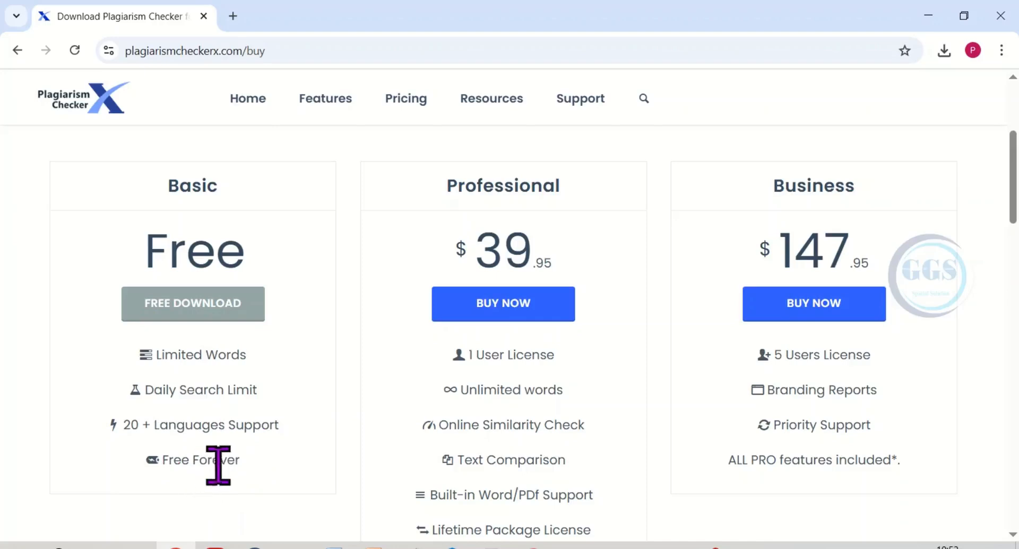
mouse_move(220, 494)
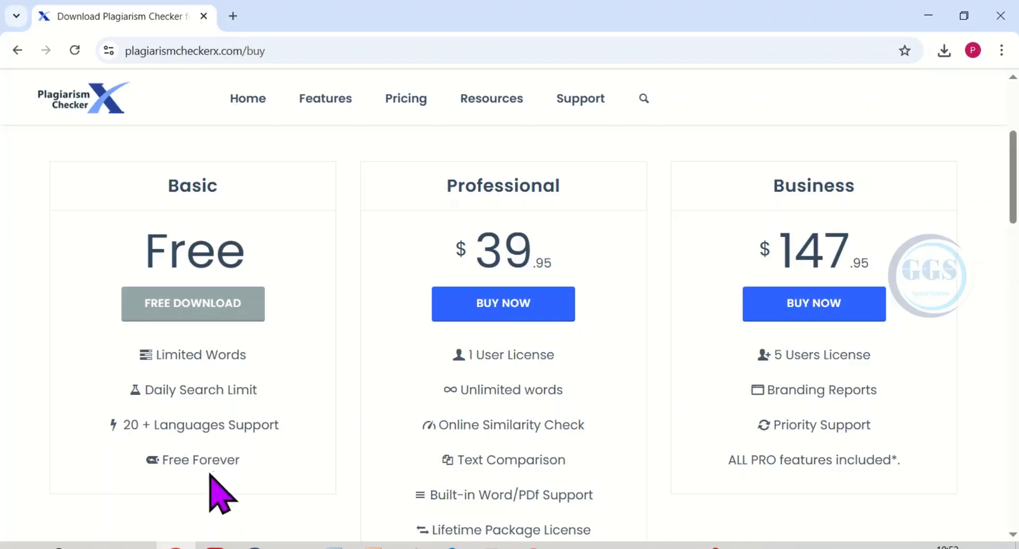
mouse_move(192, 303)
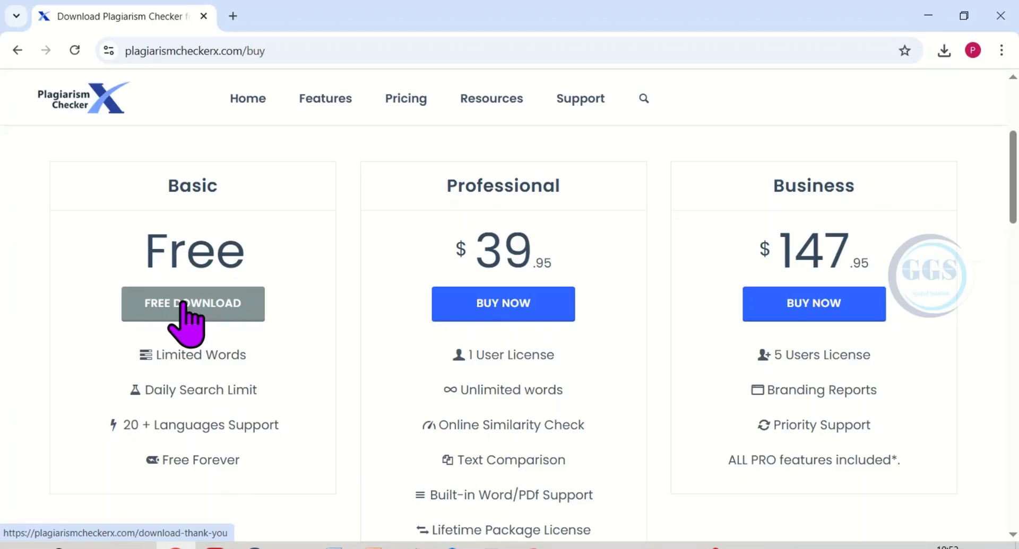
Start the Basic edition's FREE DOWNLOAD and check its progress in Chrome's downloads bubble.
click(192, 303)
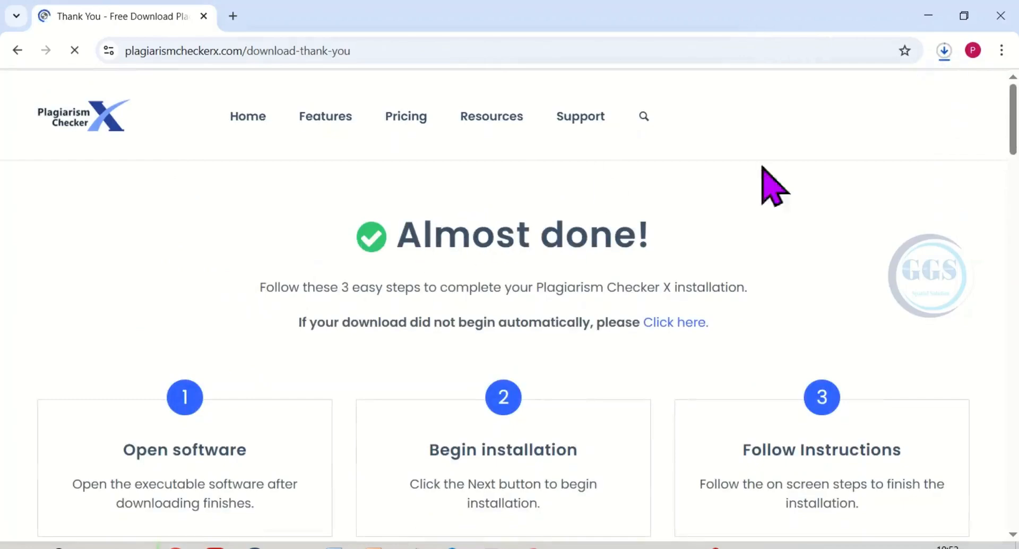
click(944, 51)
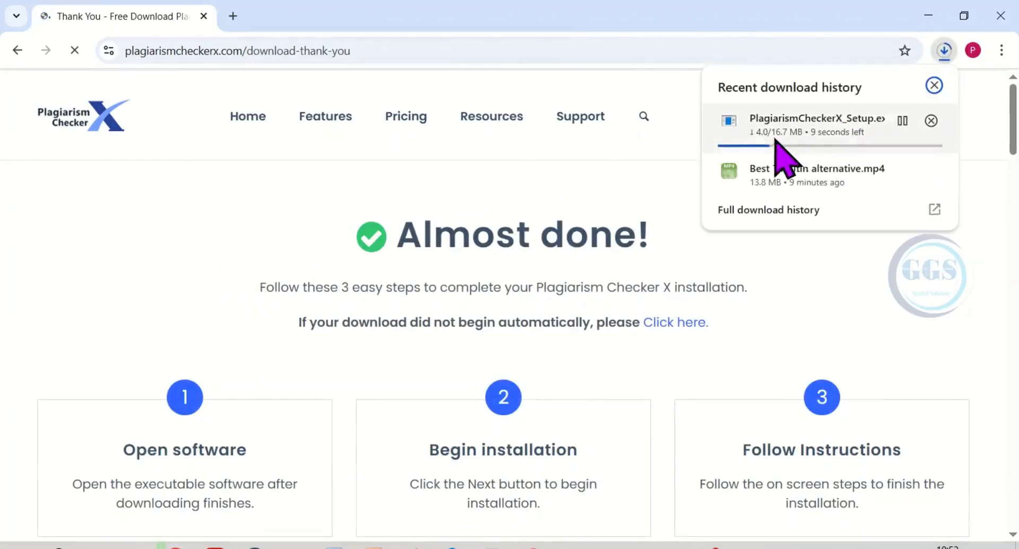
click(933, 85)
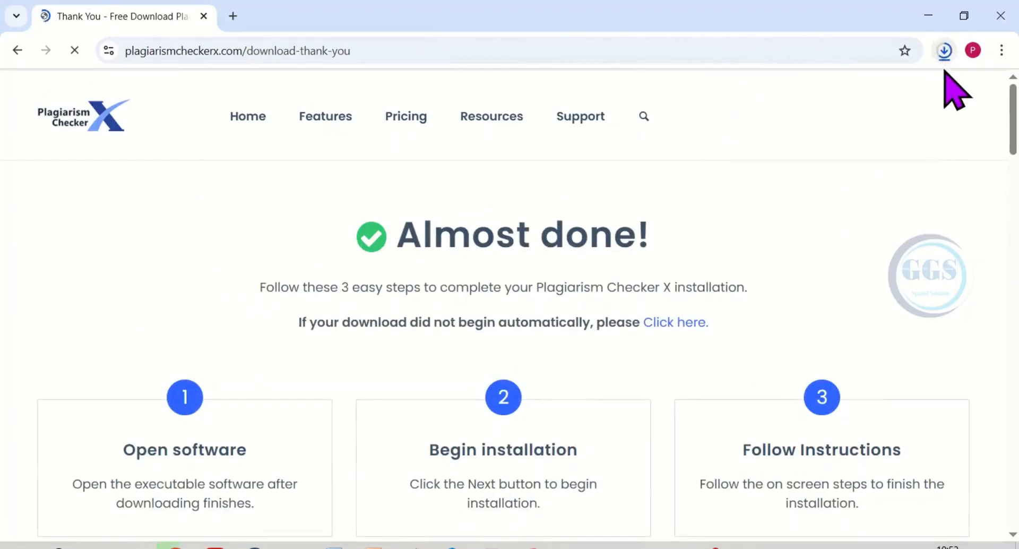
click(944, 49)
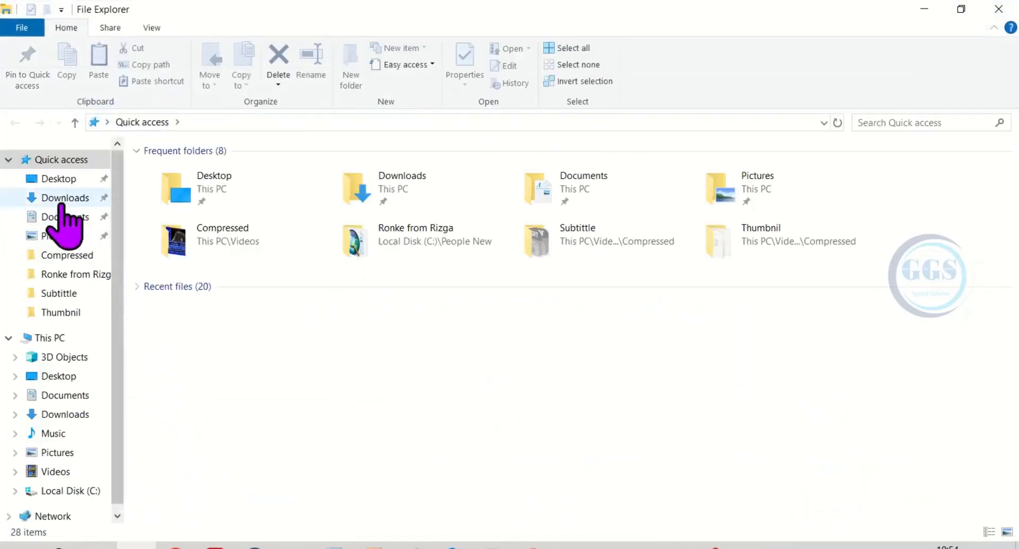
Launch PlagiarismCheckerX_Setup.exe from Downloads and choose Run on the SmartScreen warning.
click(64, 197)
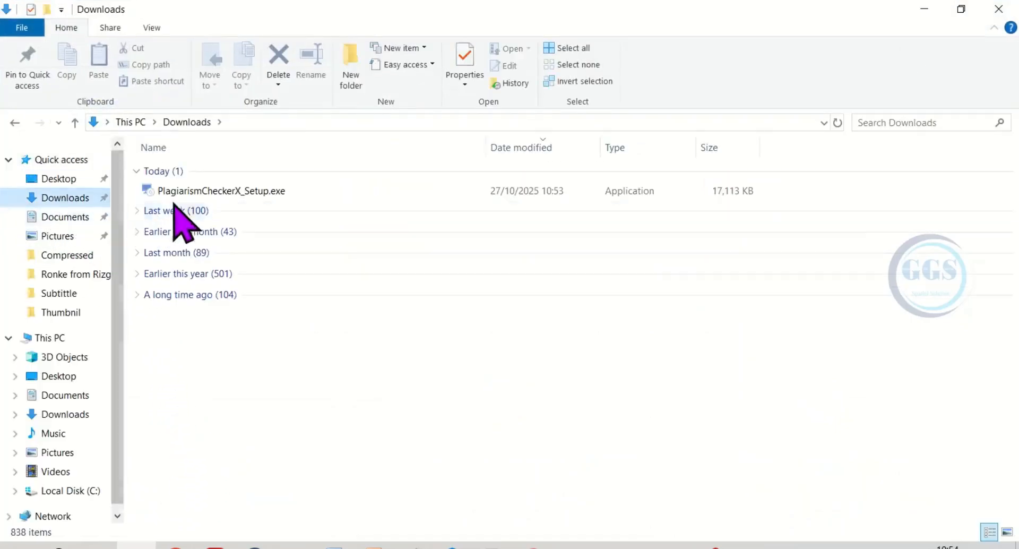
click(223, 191)
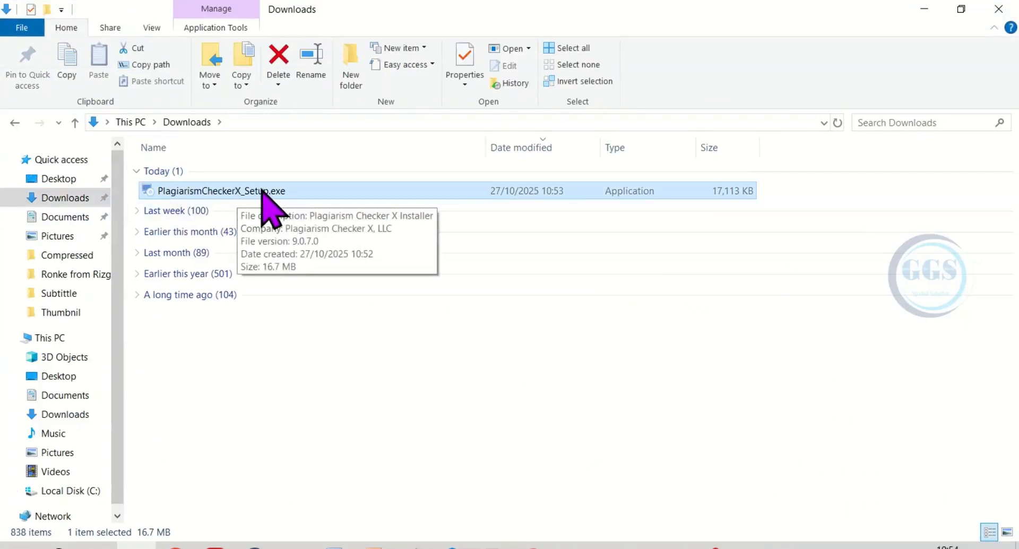
double_click(221, 191)
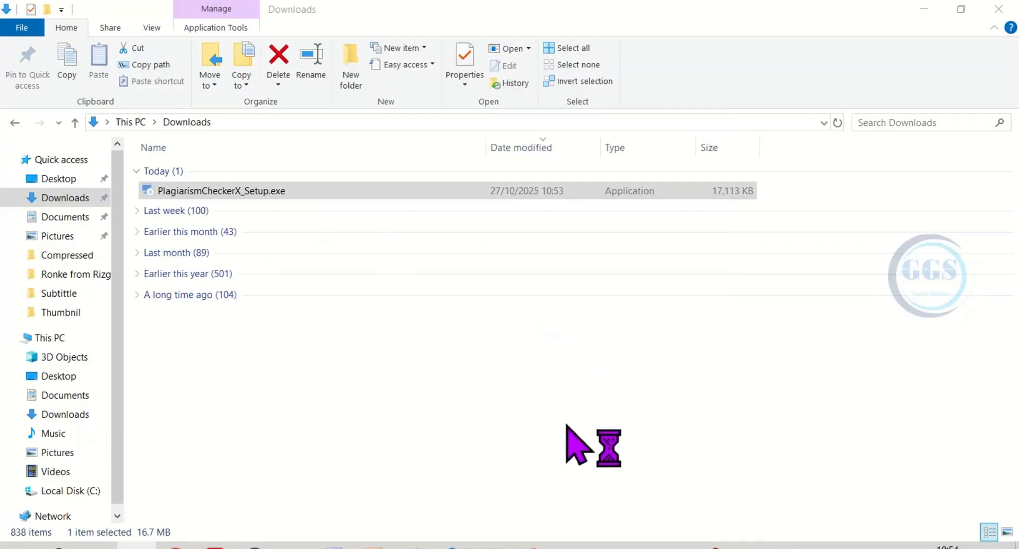
double_click(221, 191)
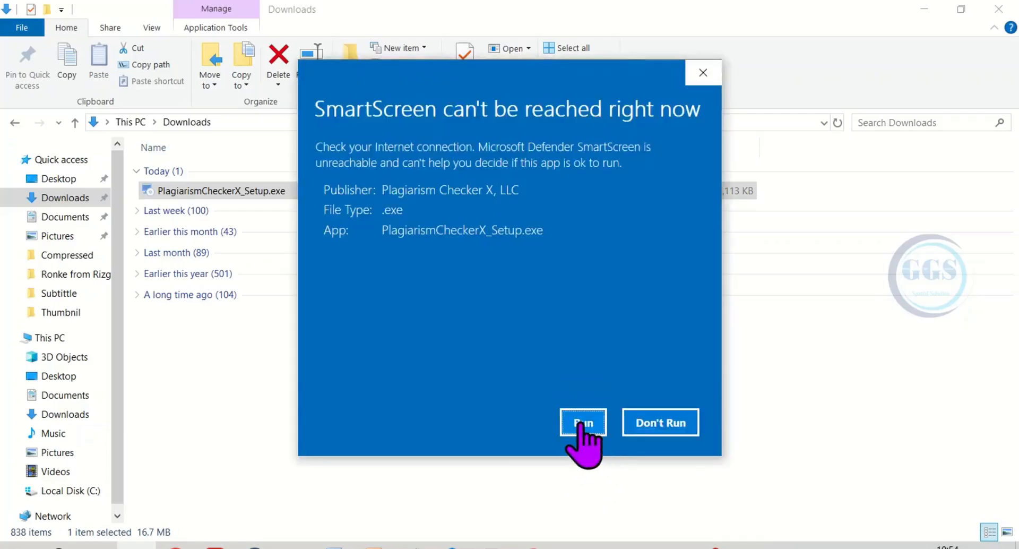
click(582, 422)
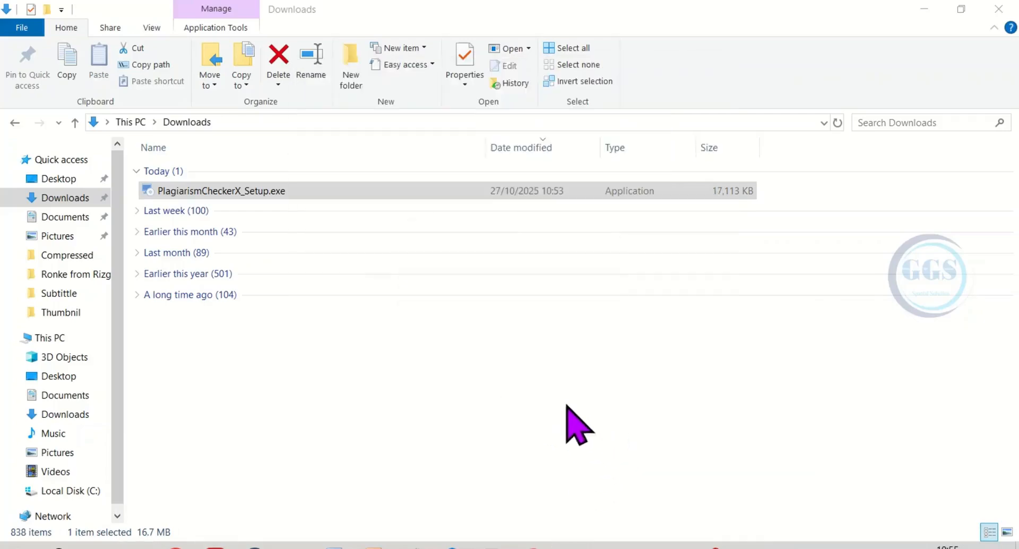
Install with English and the default folder, then finish with Launch Plagiarism Checker X checked.
double_click(221, 191)
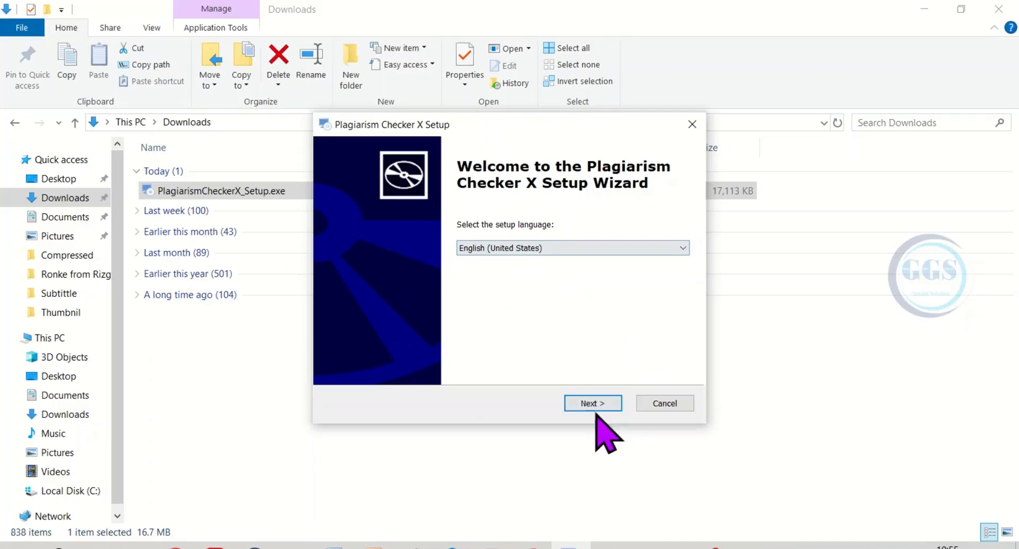
click(592, 402)
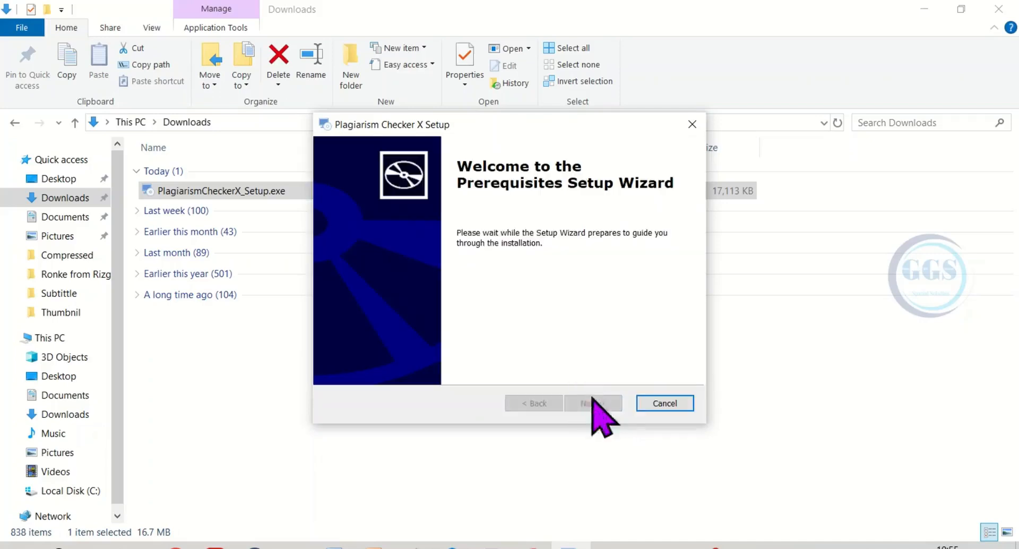
click(592, 402)
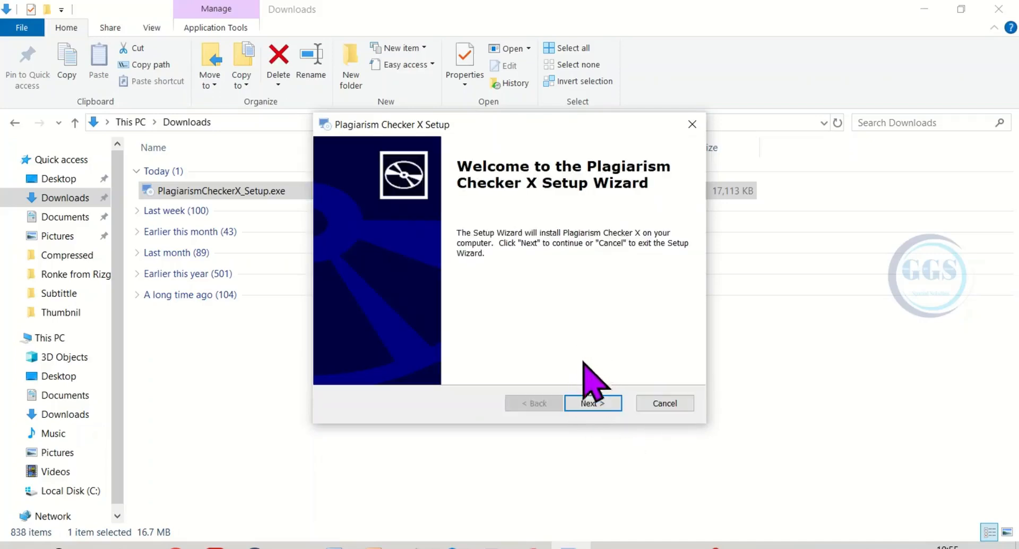
click(591, 402)
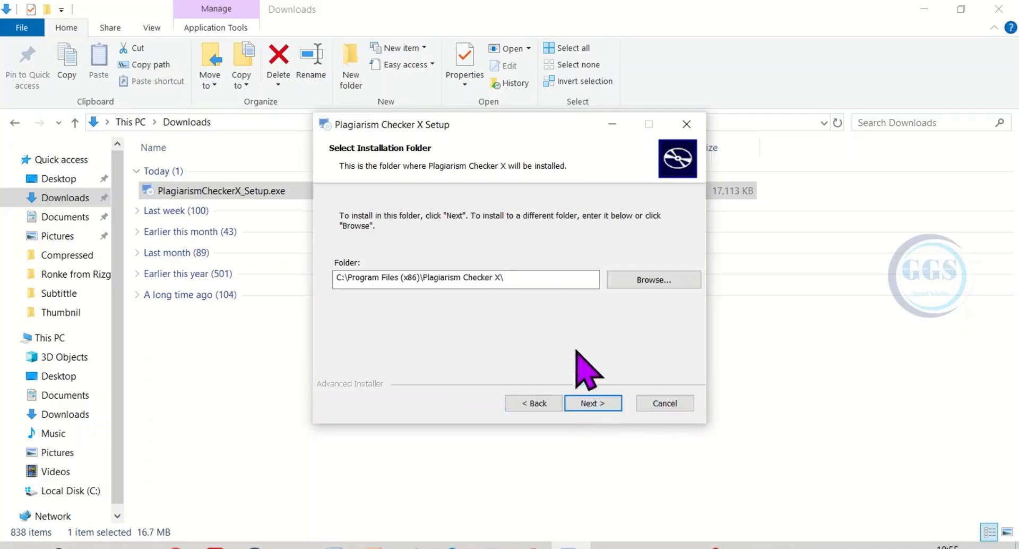
click(593, 403)
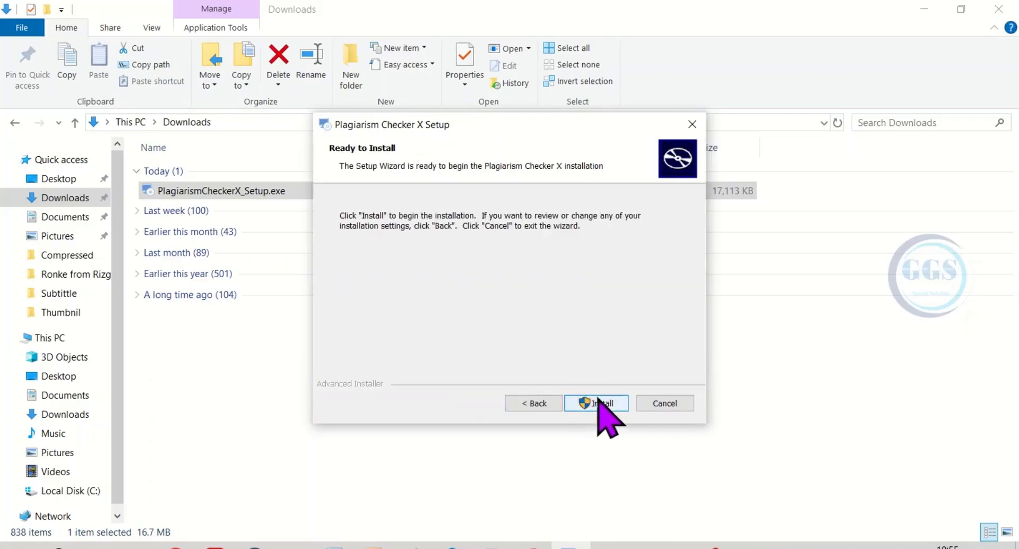
click(595, 402)
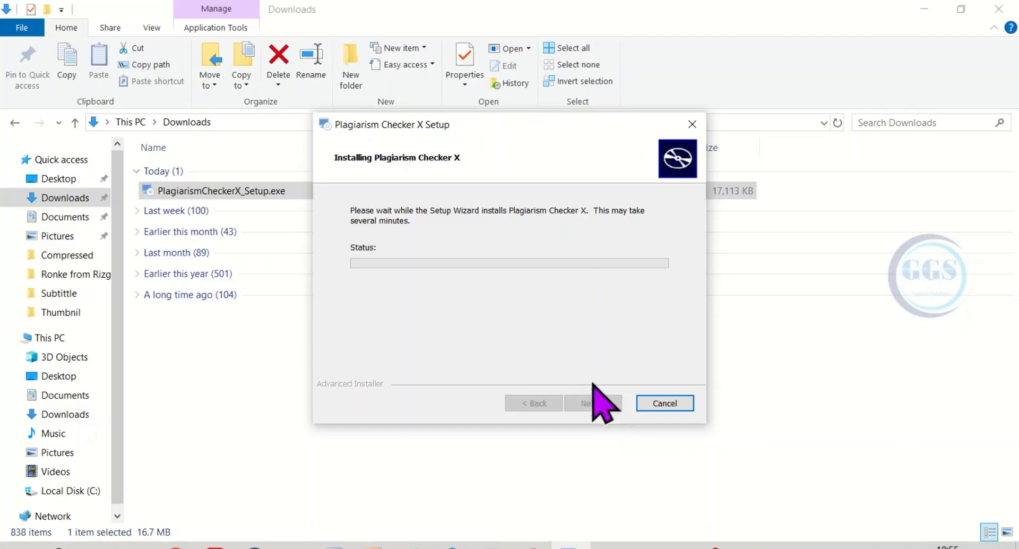
mouse_move(523, 364)
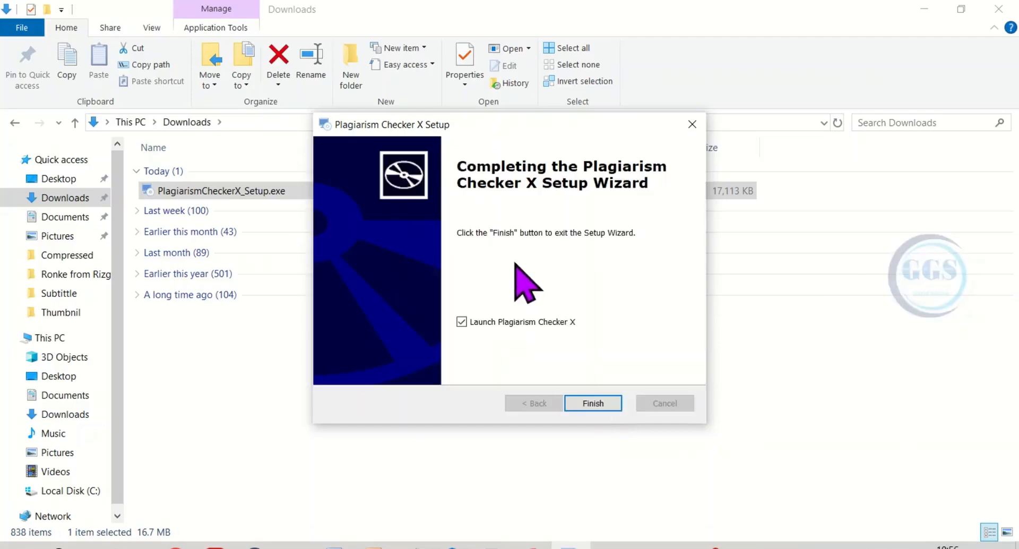
click(592, 403)
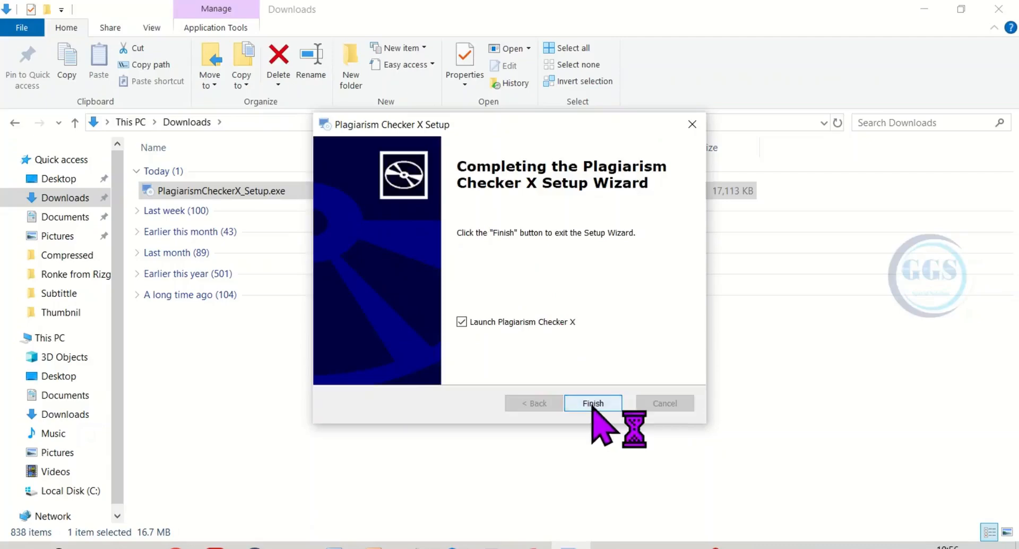
click(592, 403)
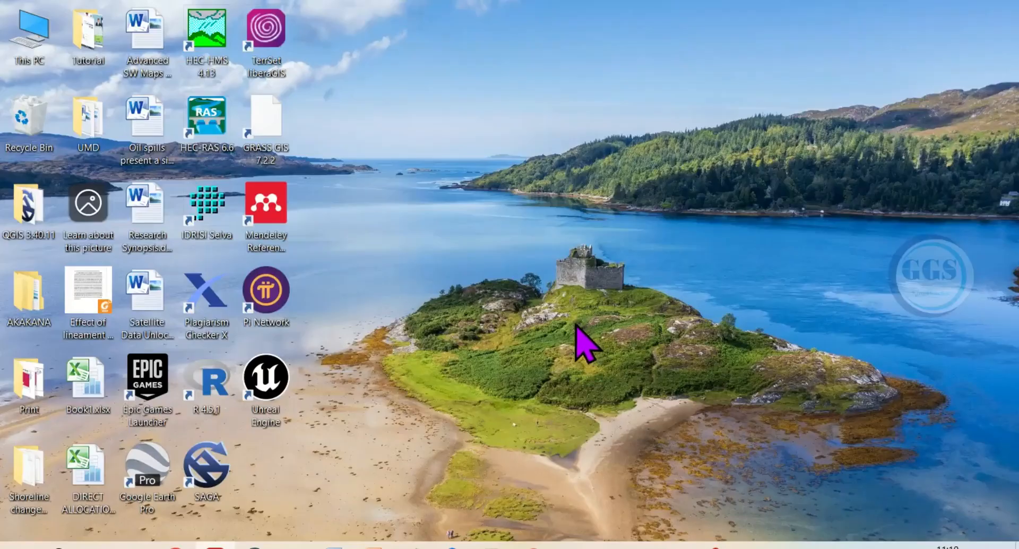
mouse_move(228, 281)
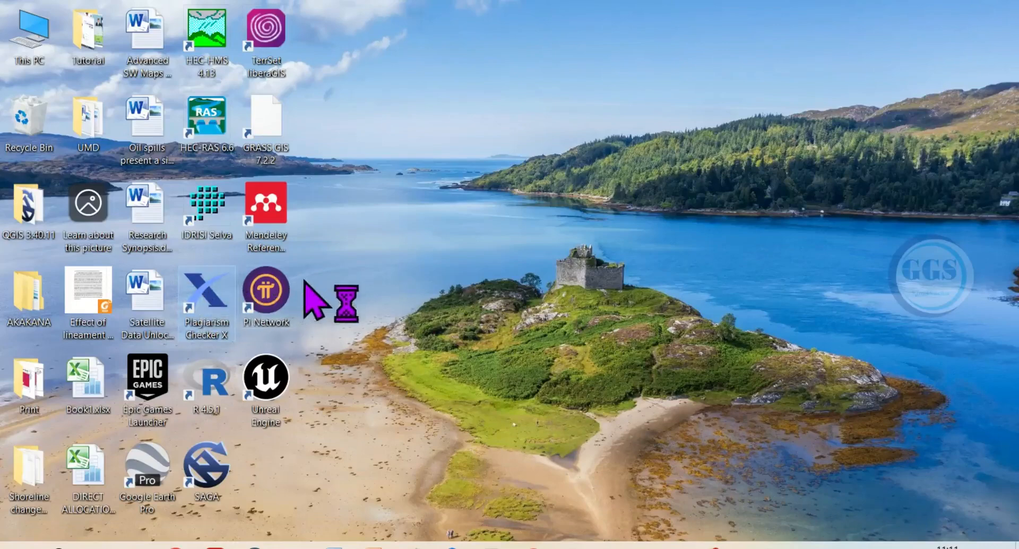
Launch Plagiarism Checker X from its desktop shortcut.
double_click(206, 295)
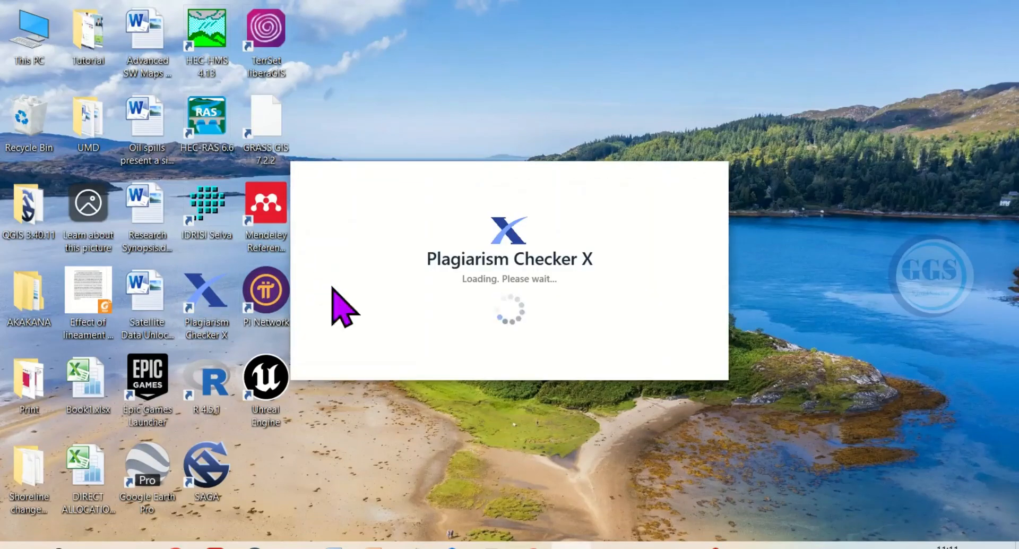
mouse_move(552, 306)
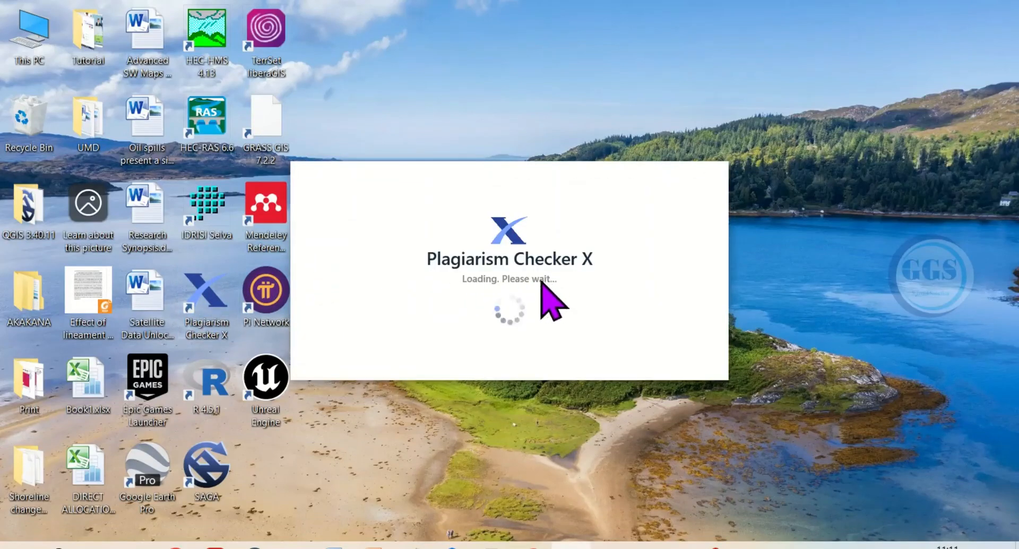
mouse_move(532, 318)
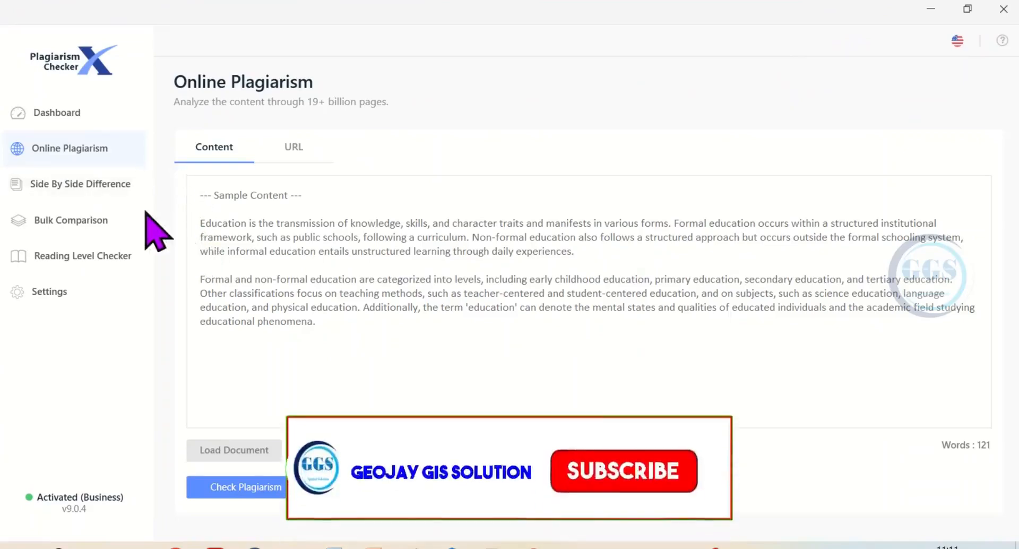
Browse Side By Side Difference, Bulk Comparison, then Reading Level Checker in the sidebar.
click(622, 471)
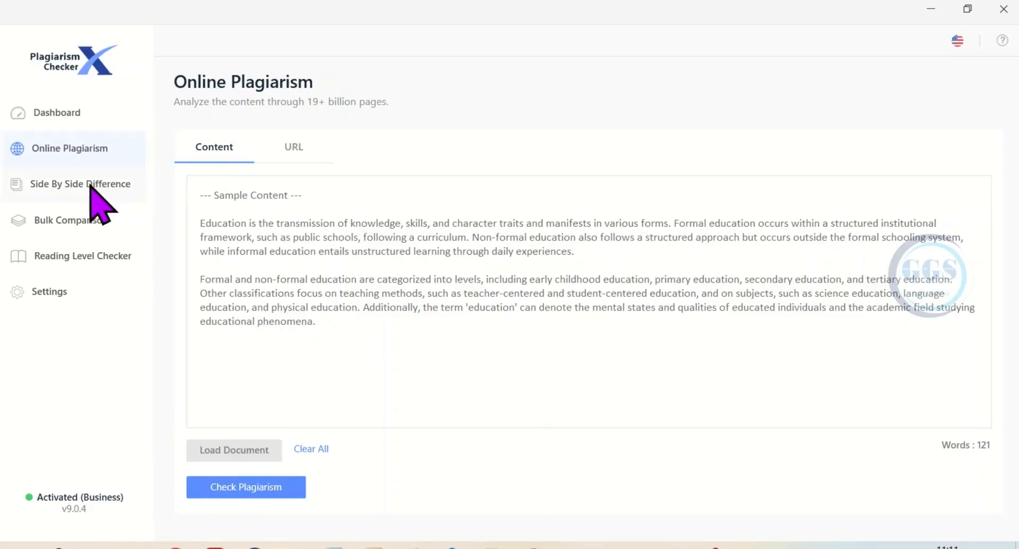
click(84, 183)
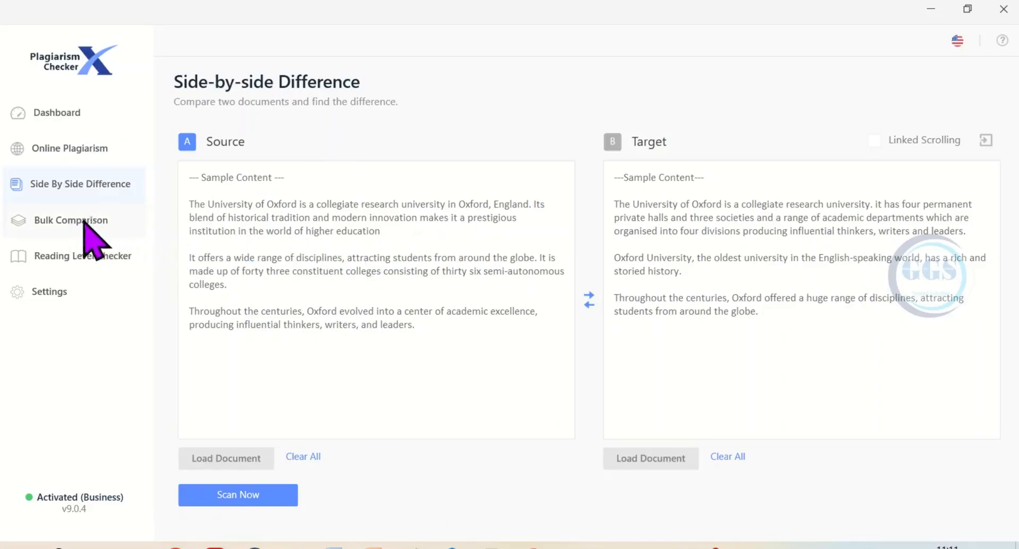
click(71, 220)
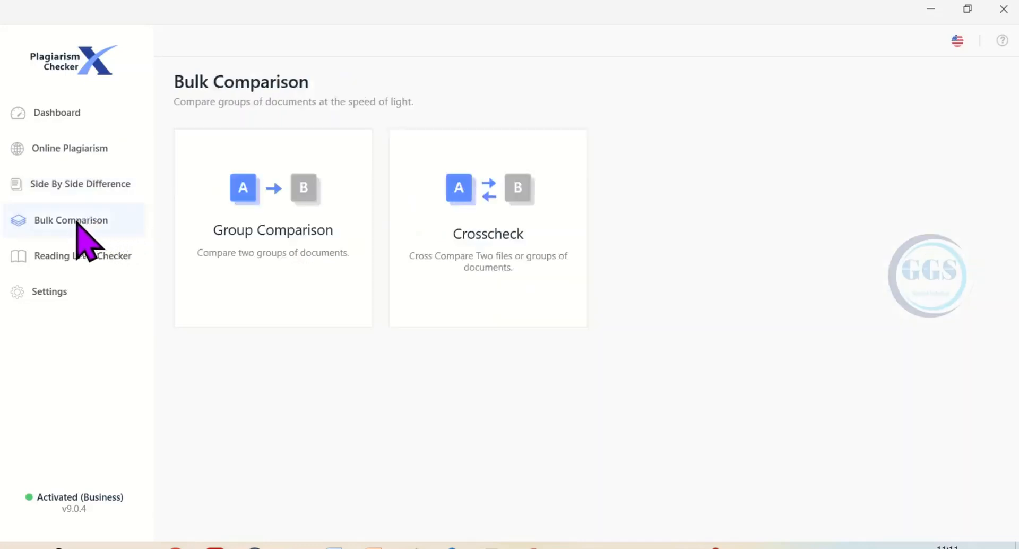
mouse_move(153, 263)
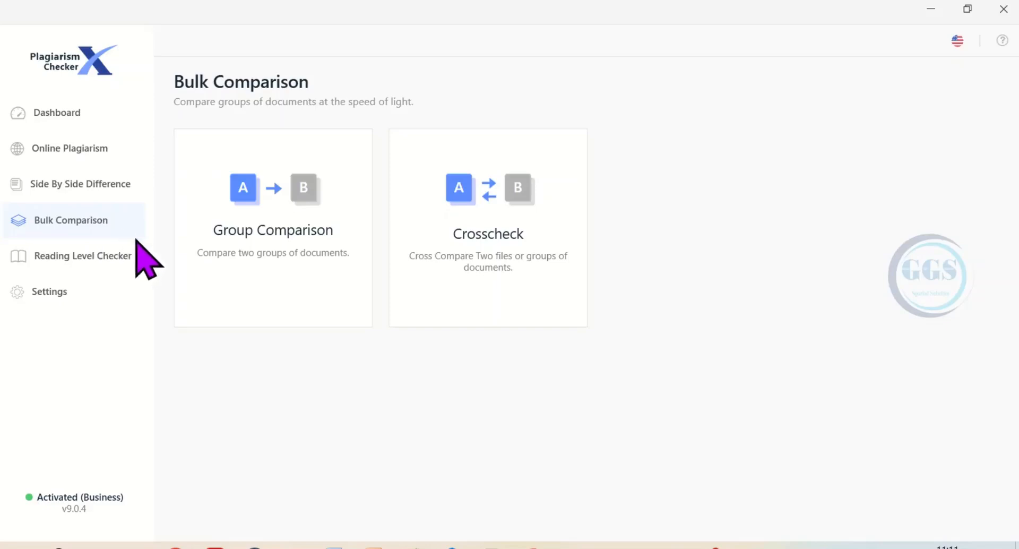
mouse_move(85, 276)
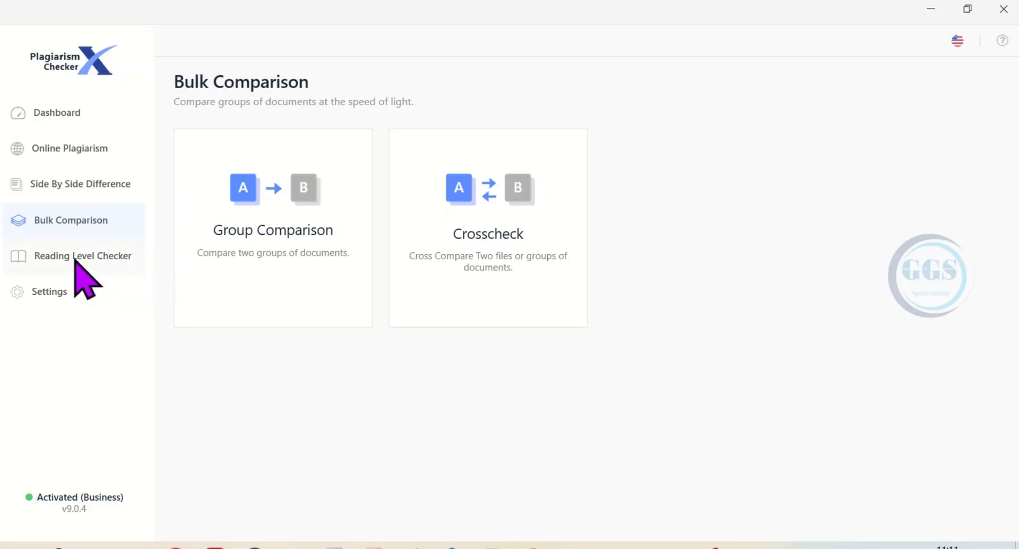
click(83, 254)
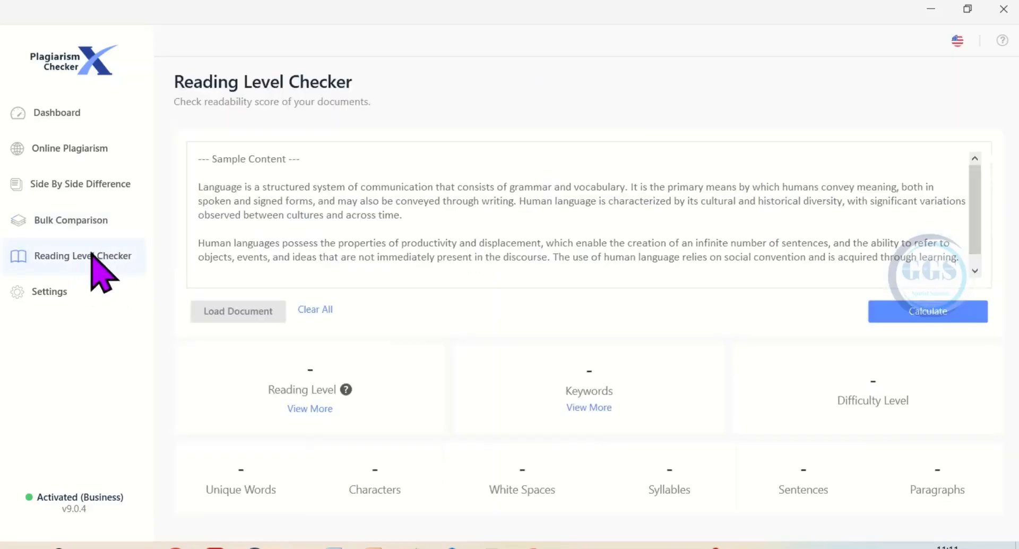